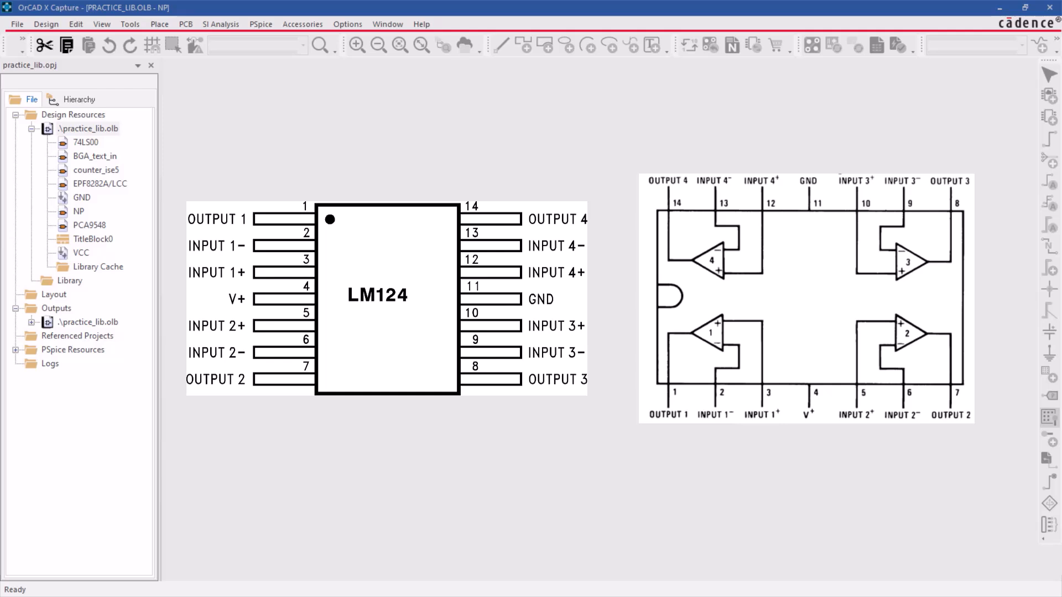
- Start a new part in practice_lib.olb named LM124 with SOIC14 footprint and 4 parts per package
{"action": "left_click", "coordinate": [89, 128]}
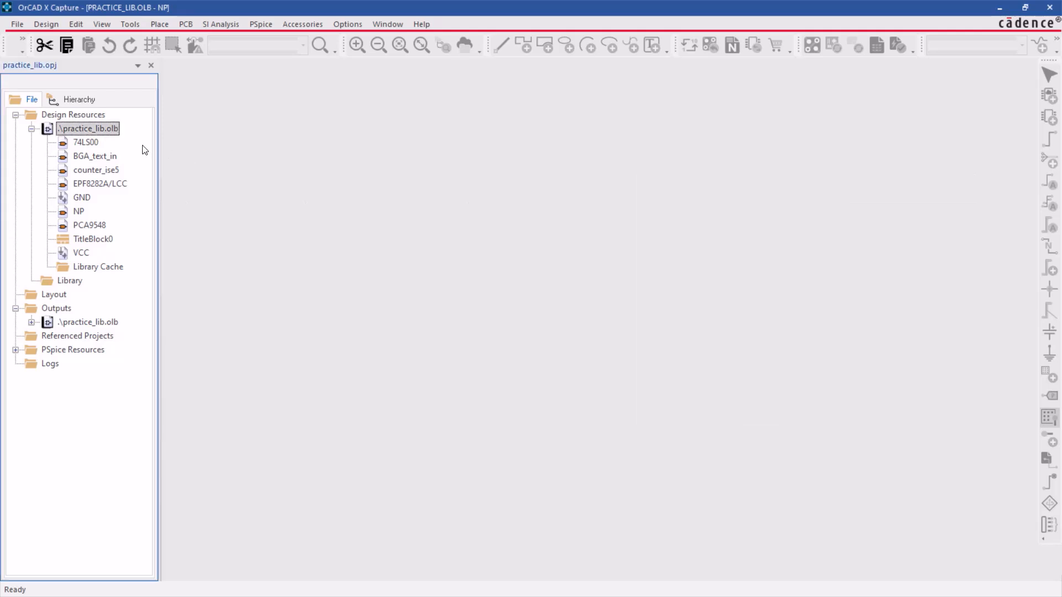
{"action": "mouse_move", "coordinate": [115, 136]}
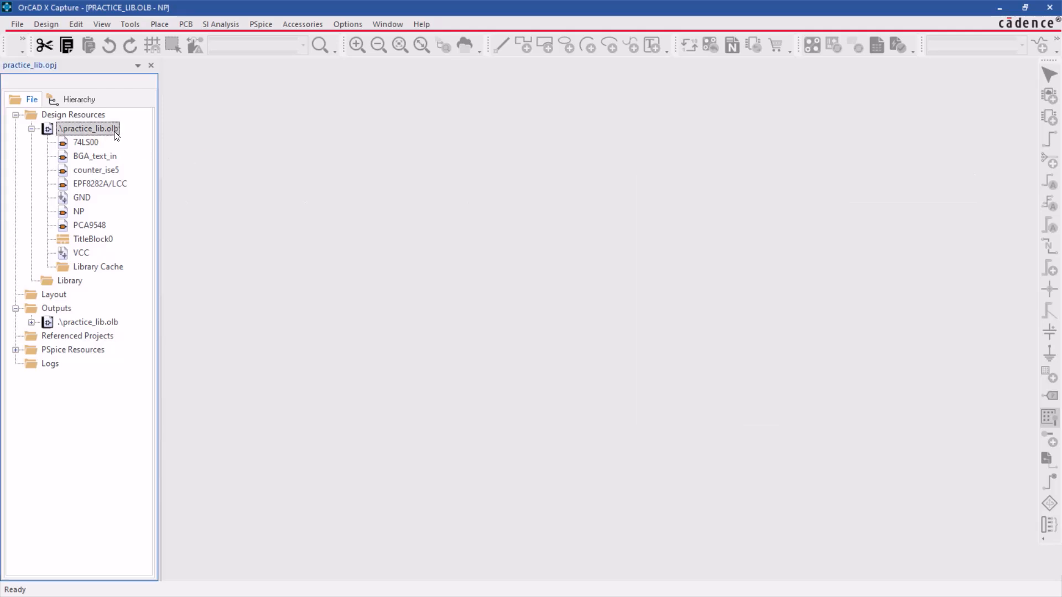
{"action": "right_click", "coordinate": [88, 128]}
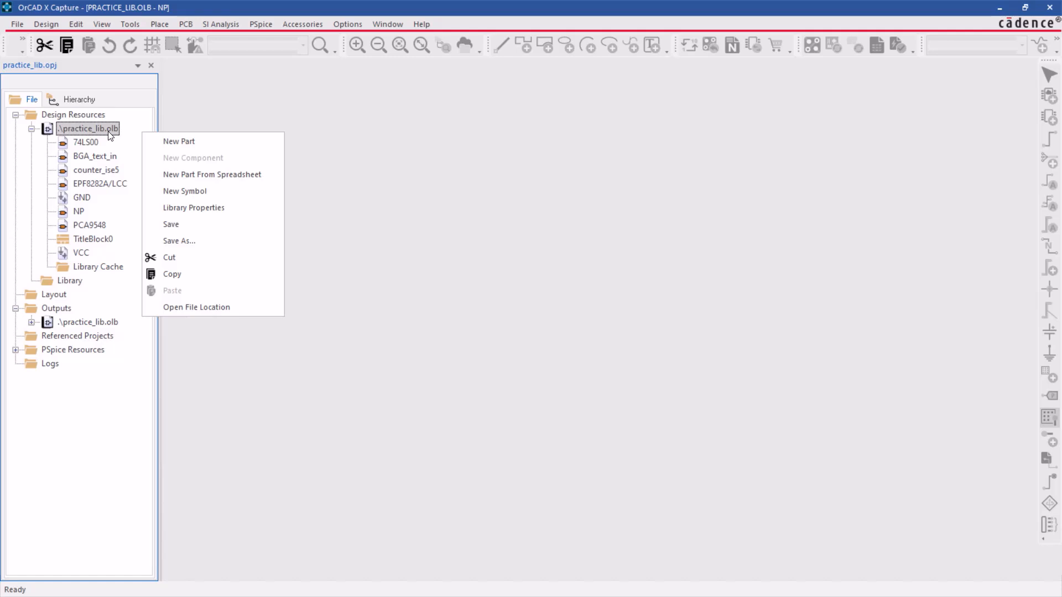
{"action": "mouse_move", "coordinate": [212, 140]}
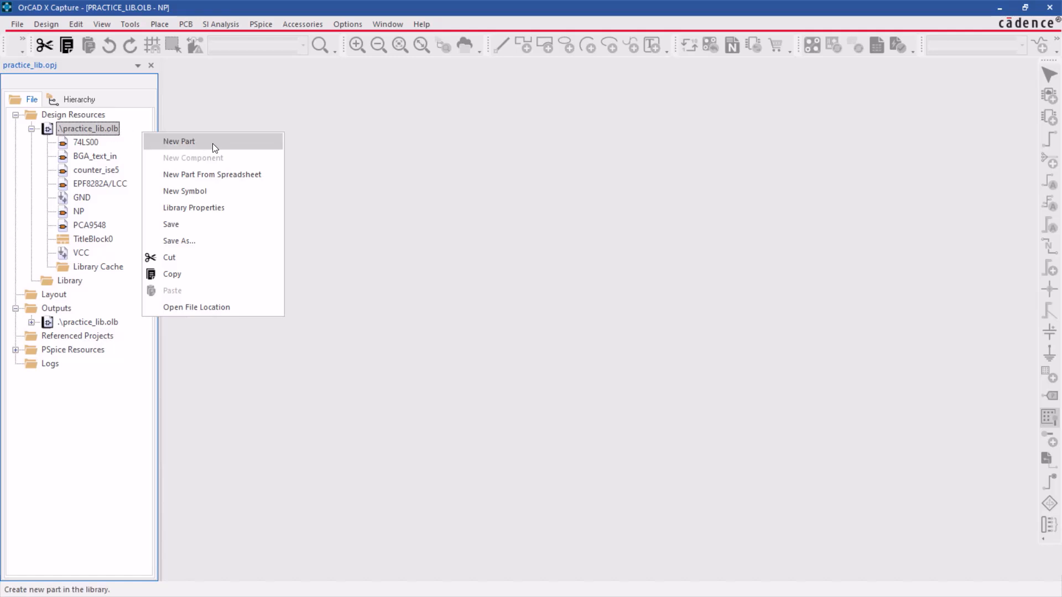
{"action": "left_click", "coordinate": [180, 141]}
{"action": "type", "text": "LM124"}
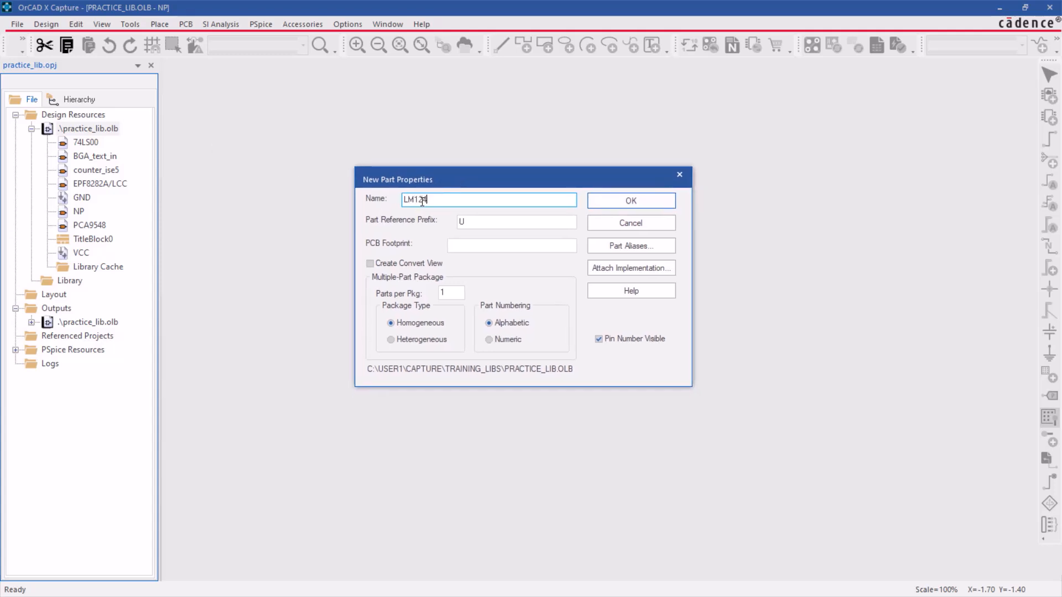
{"action": "left_click", "coordinate": [516, 222]}
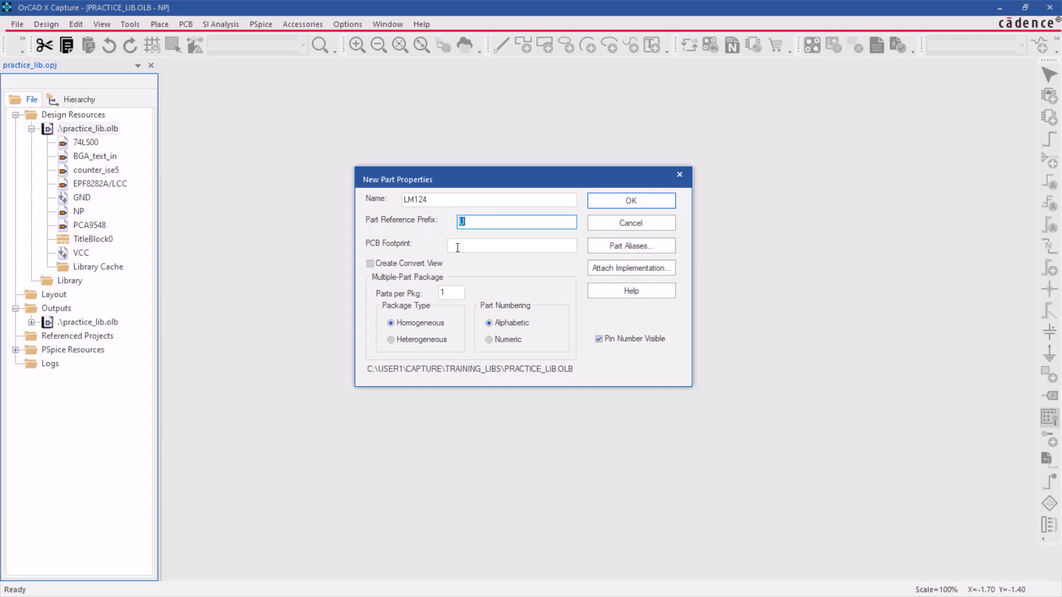
{"action": "type", "text": "SOIC1"}
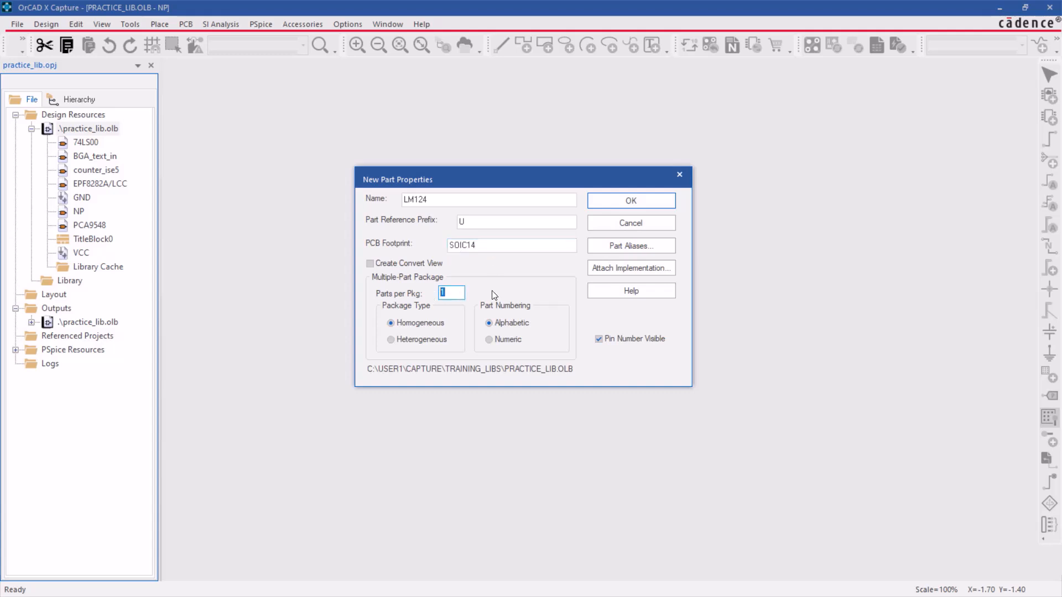
{"action": "type", "text": "4"}
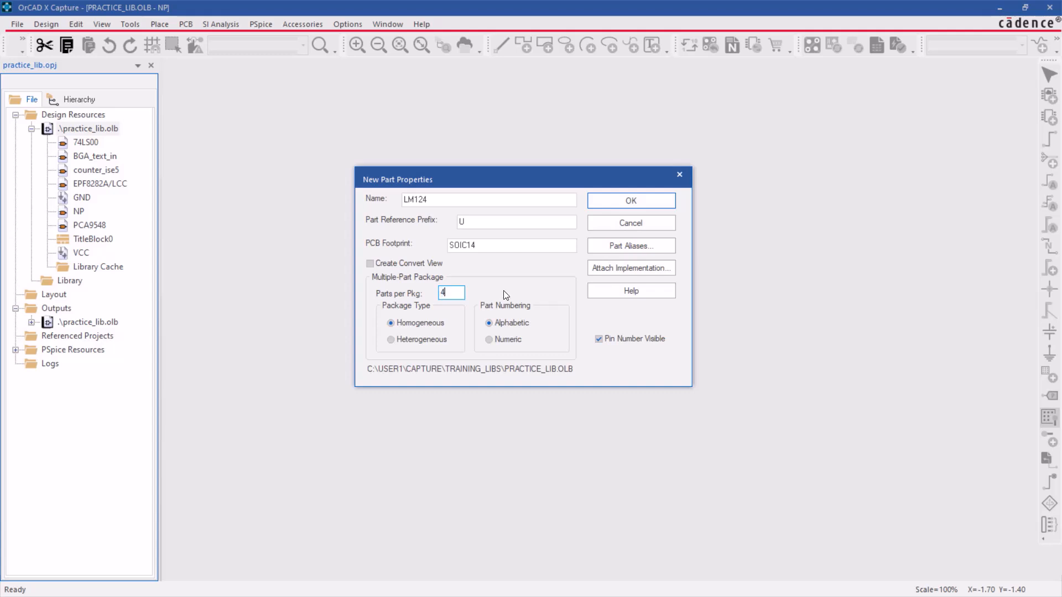
{"action": "mouse_move", "coordinate": [447, 350]}
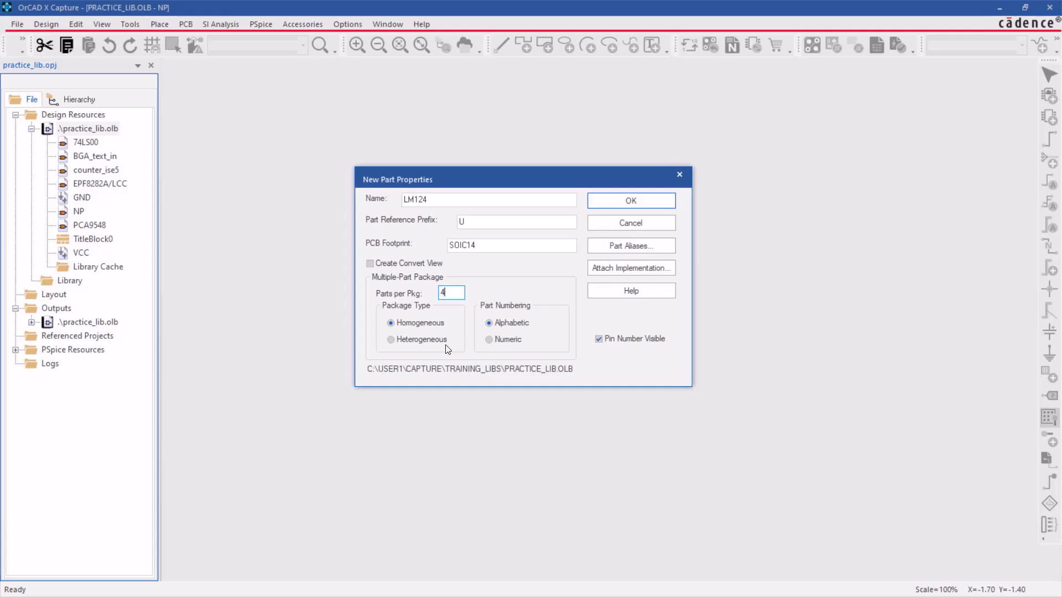
- Make the package heterogeneous with alphabetic section numbering and visible pin numbers
{"action": "left_click", "coordinate": [392, 339]}
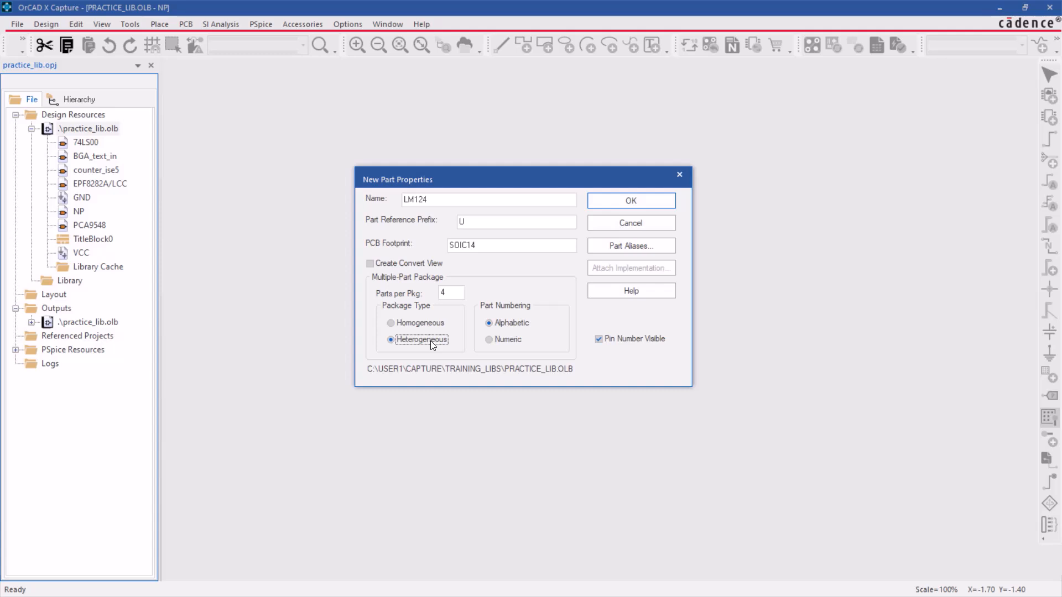
{"action": "mouse_move", "coordinate": [441, 352]}
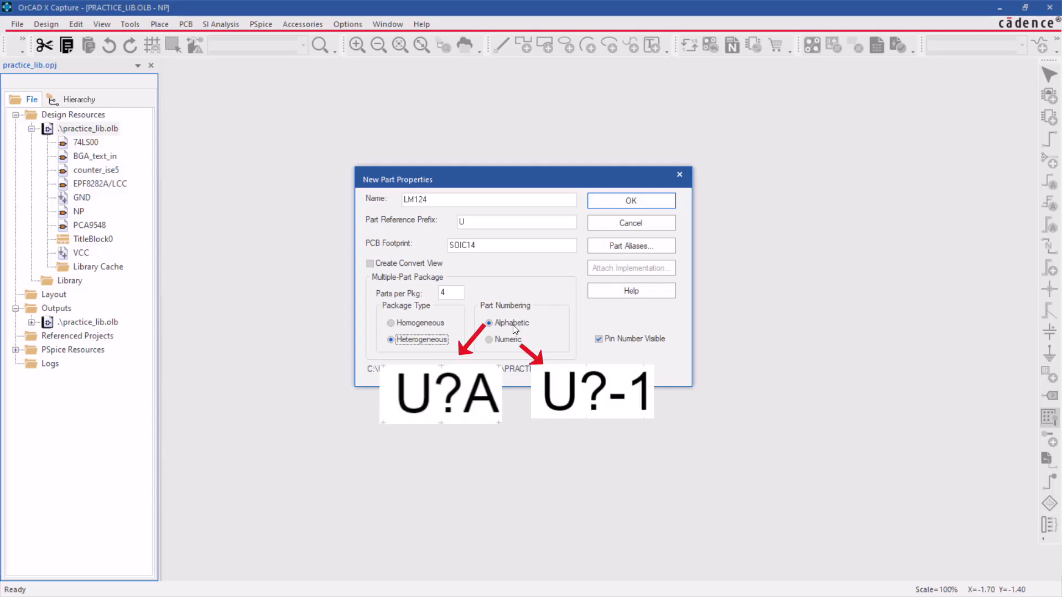
{"action": "left_click", "coordinate": [489, 339]}
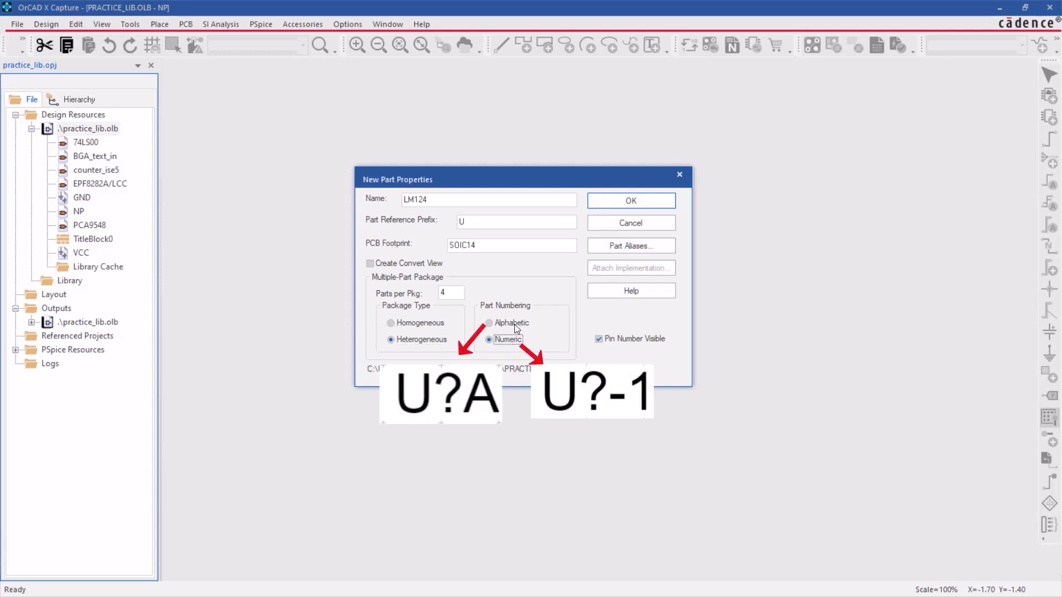
{"action": "left_click", "coordinate": [490, 323]}
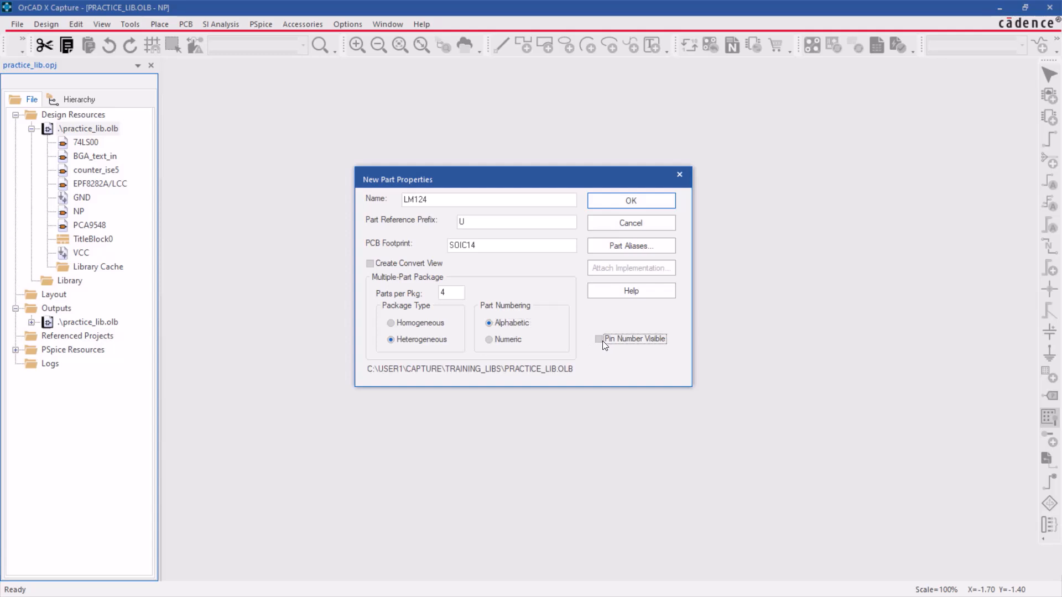
{"action": "left_click", "coordinate": [598, 338]}
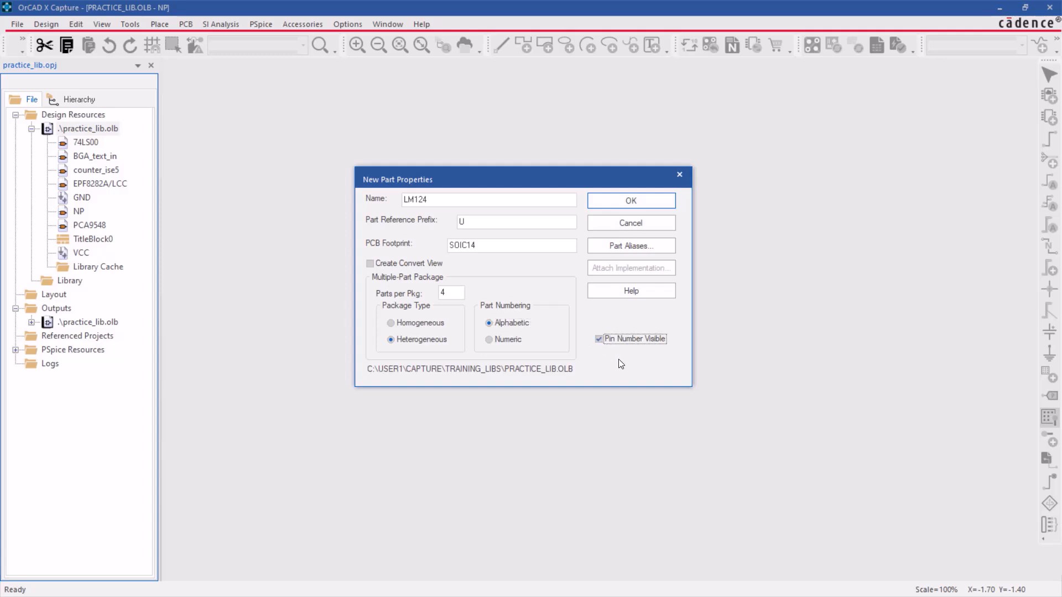
{"action": "mouse_move", "coordinate": [679, 174]}
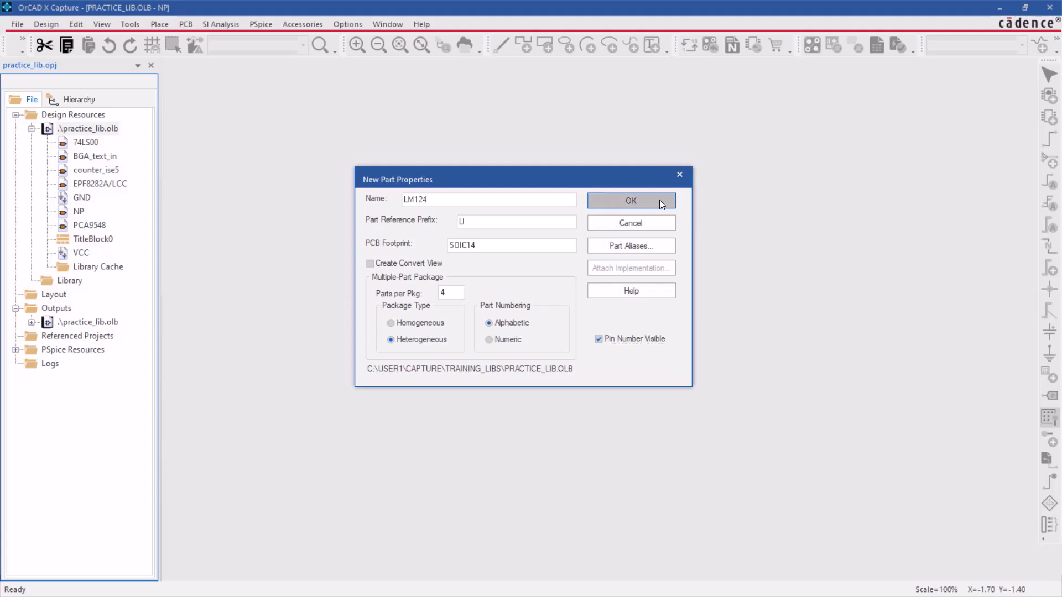
- Create the LM124 part and review its property sheet in the part editor
{"action": "left_click", "coordinate": [629, 200]}
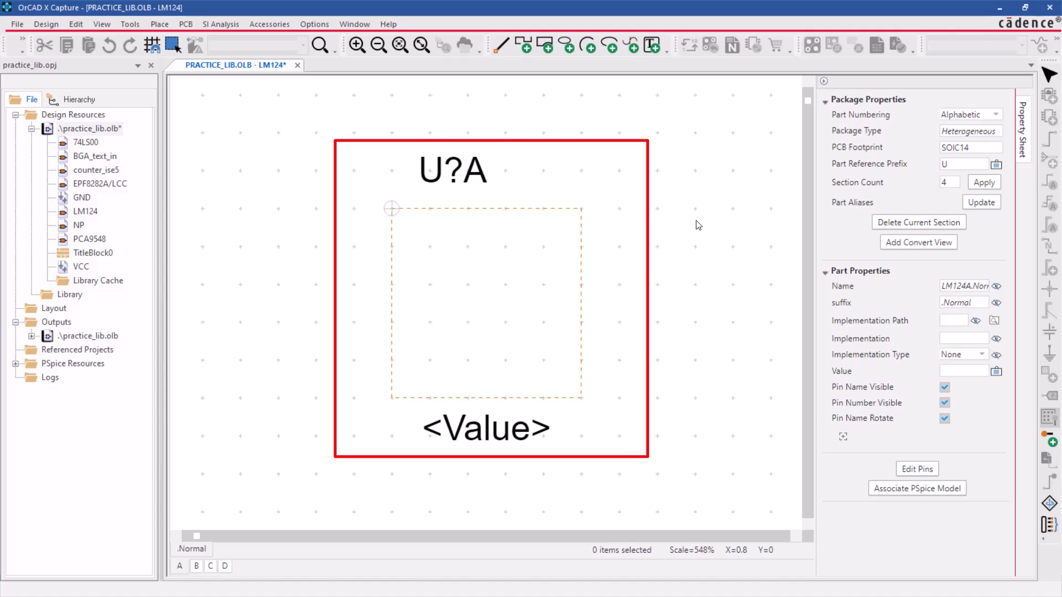
{"action": "left_click", "coordinate": [698, 224]}
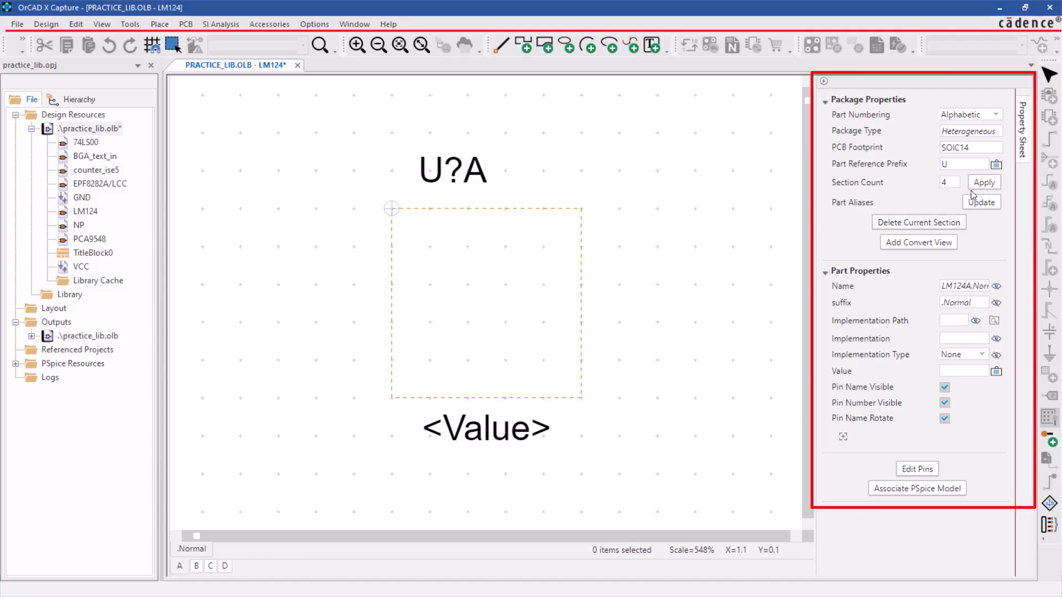
{"action": "mouse_move", "coordinate": [1004, 180]}
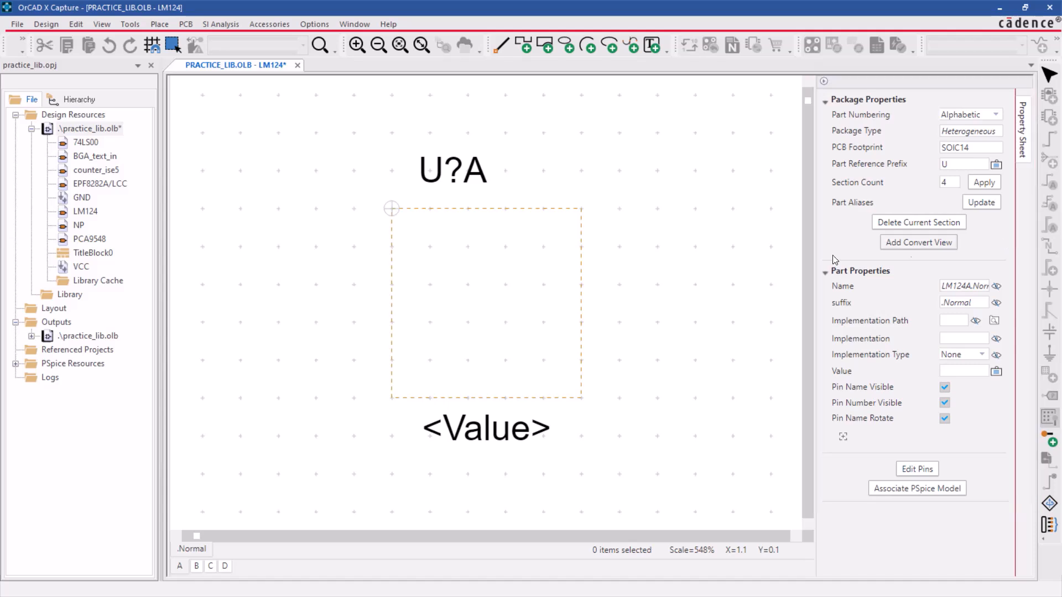
{"action": "left_click", "coordinate": [159, 24]}
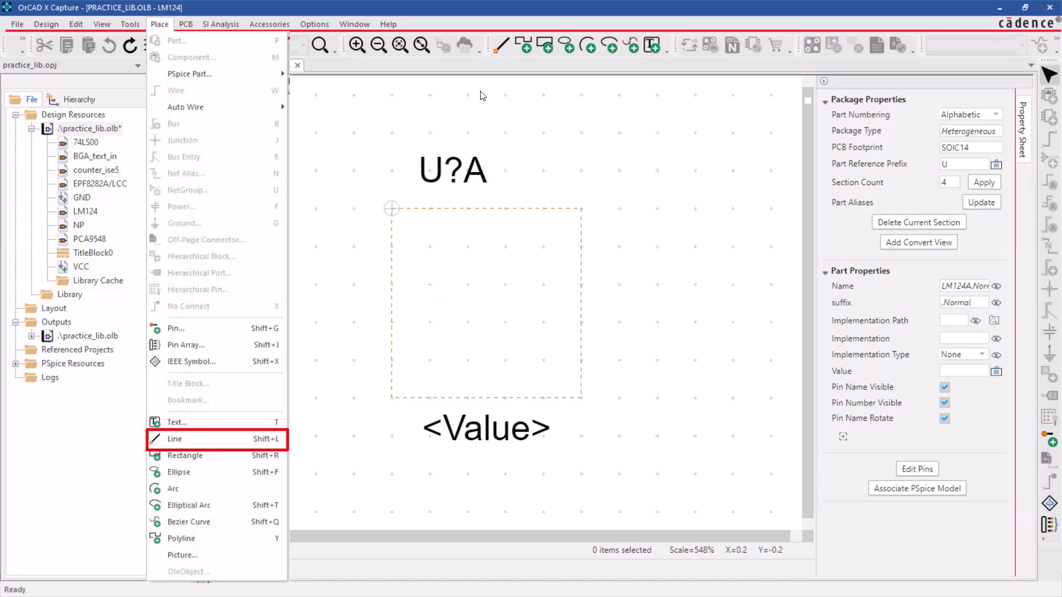
- Draw the vertical input line on section A's triangular op-amp outline
{"action": "left_click", "coordinate": [175, 439]}
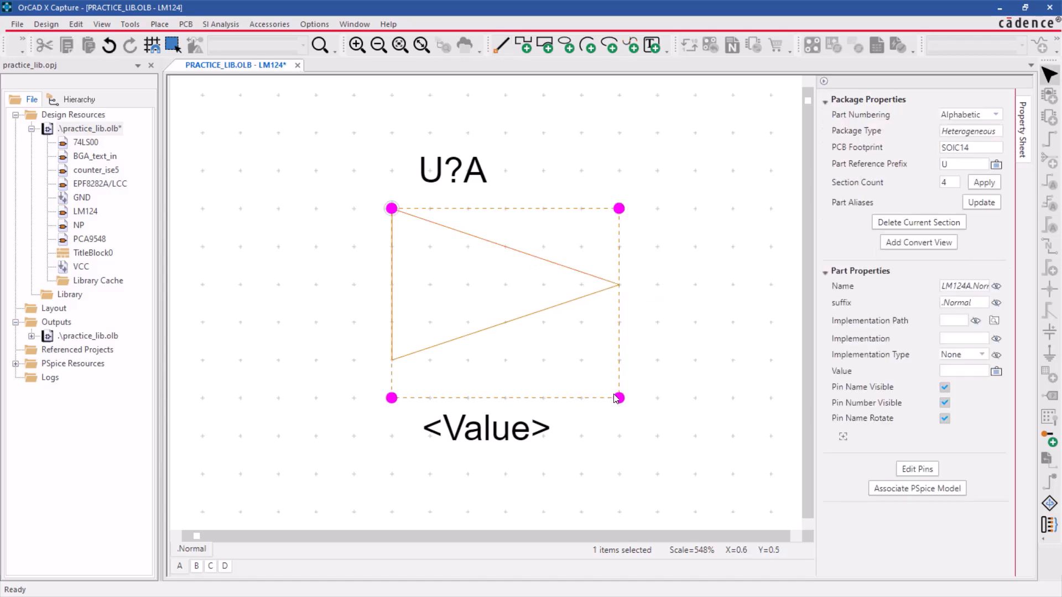
{"action": "left_click", "coordinate": [669, 335]}
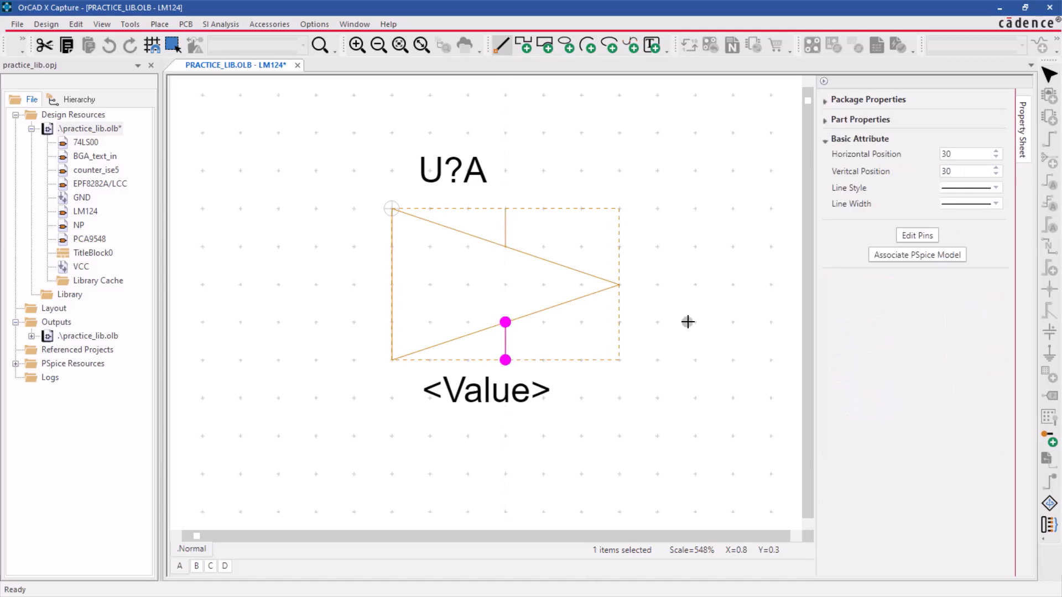
{"action": "left_click", "coordinate": [159, 23]}
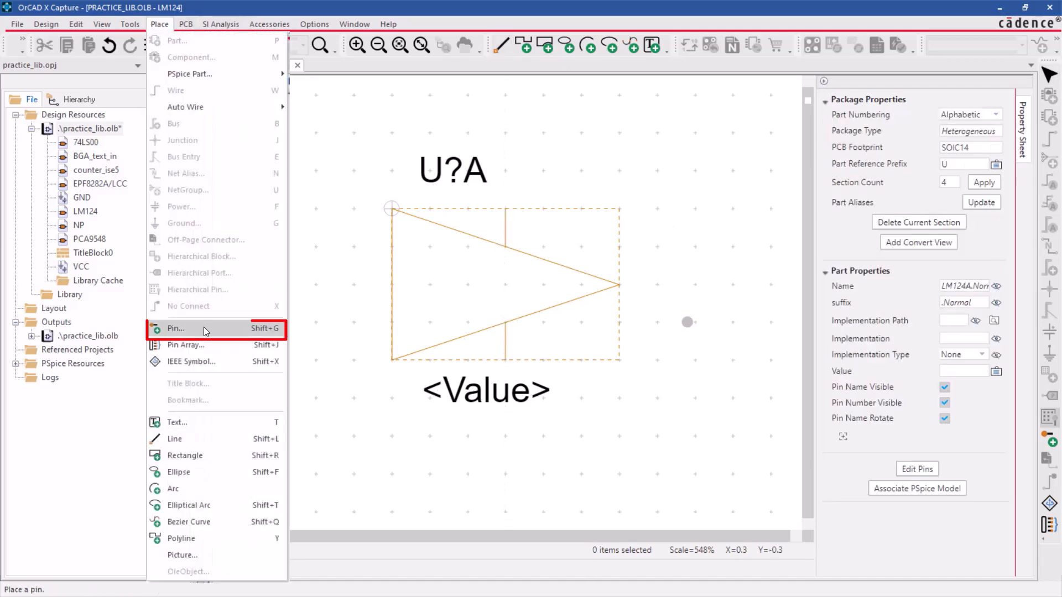
- Place short pins named IN1- numbered 2, 3 and 4 on the triangle
{"action": "left_click", "coordinate": [176, 329]}
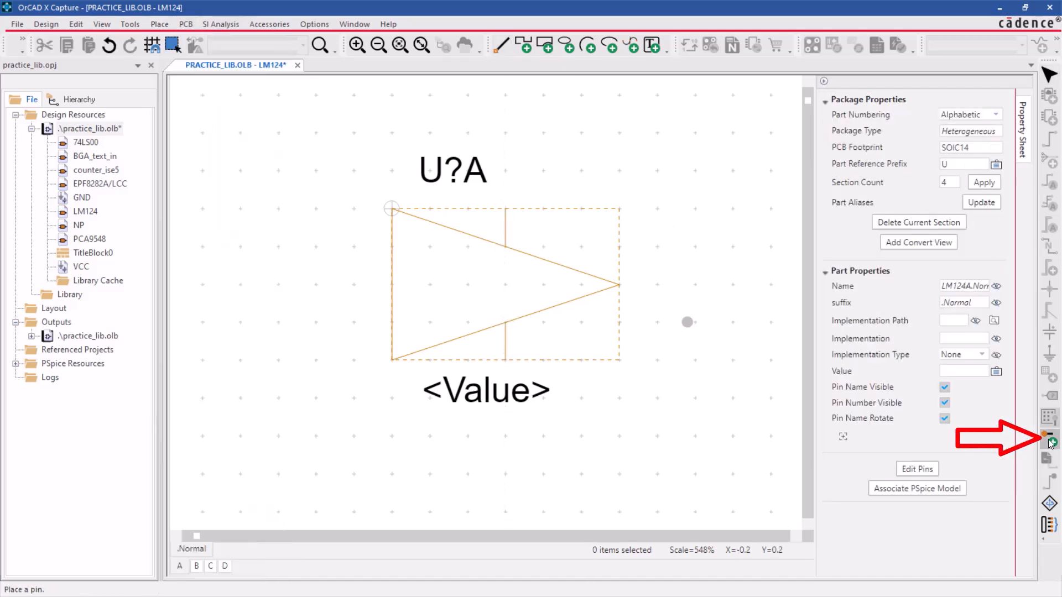
{"action": "left_click", "coordinate": [1048, 438]}
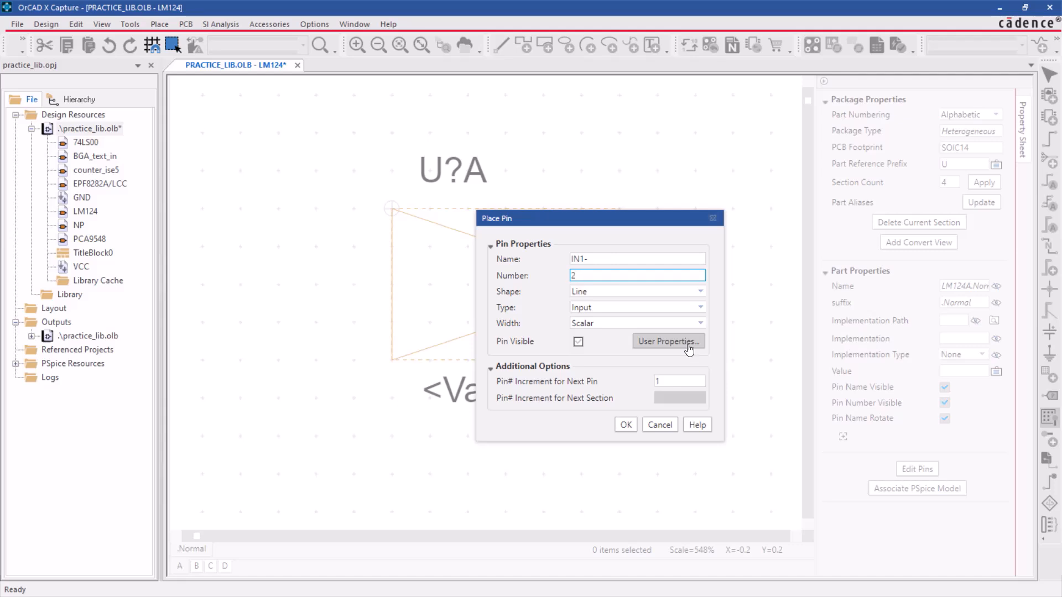
{"action": "left_click", "coordinate": [699, 291]}
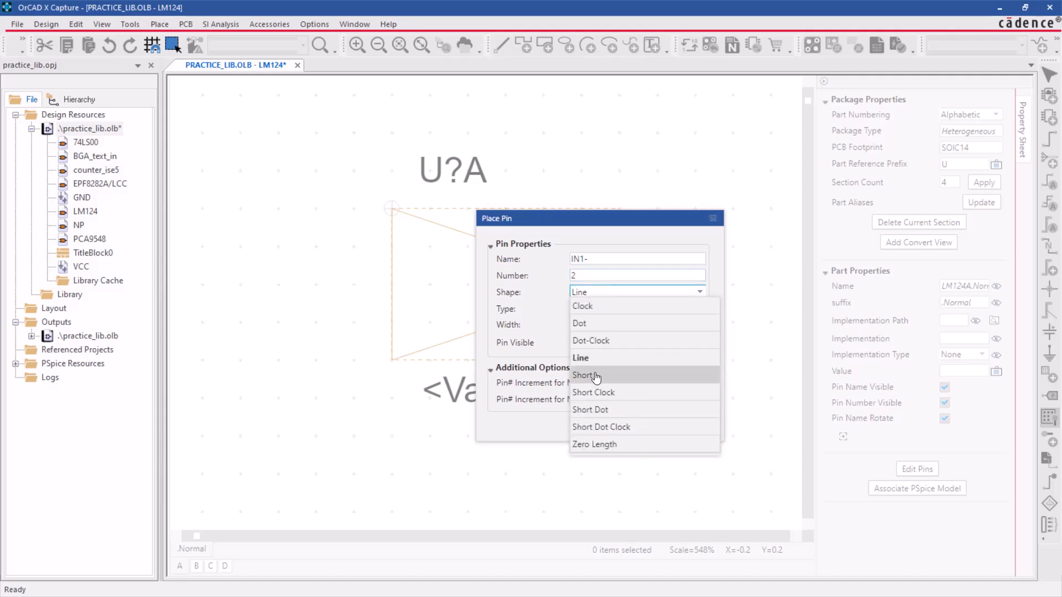
{"action": "left_click", "coordinate": [585, 375]}
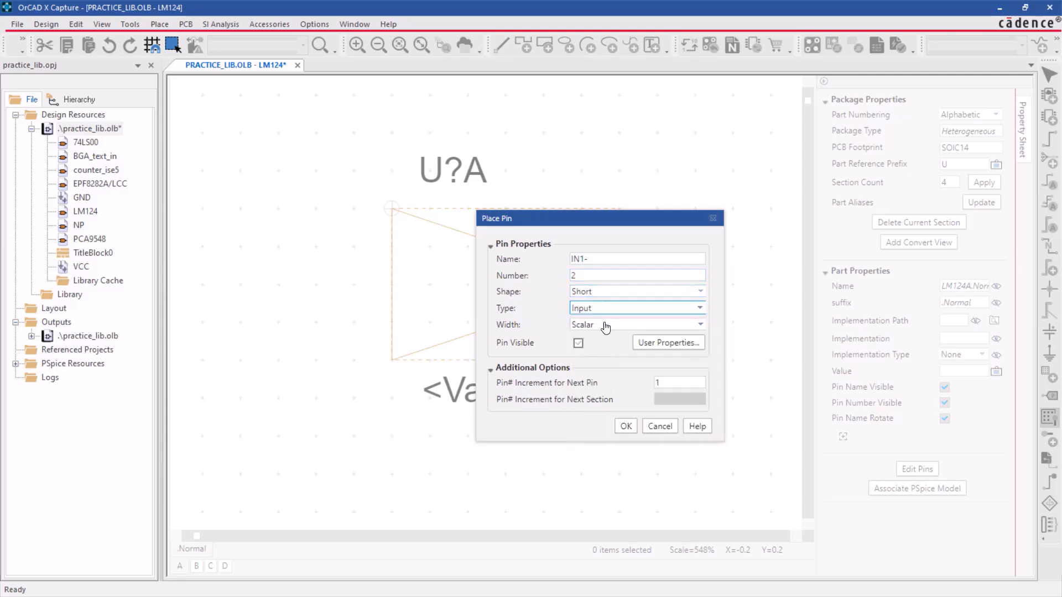
{"action": "left_click", "coordinate": [623, 426]}
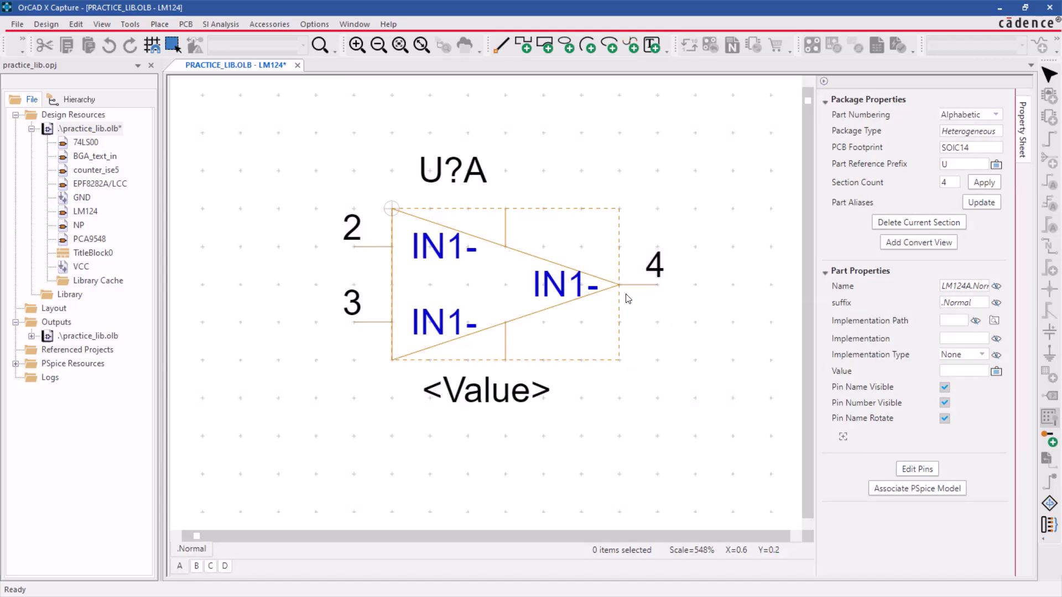
- Rename pin 3 to IN1+ and edit pin 4's properties to make it an output
{"action": "left_click", "coordinate": [447, 323]}
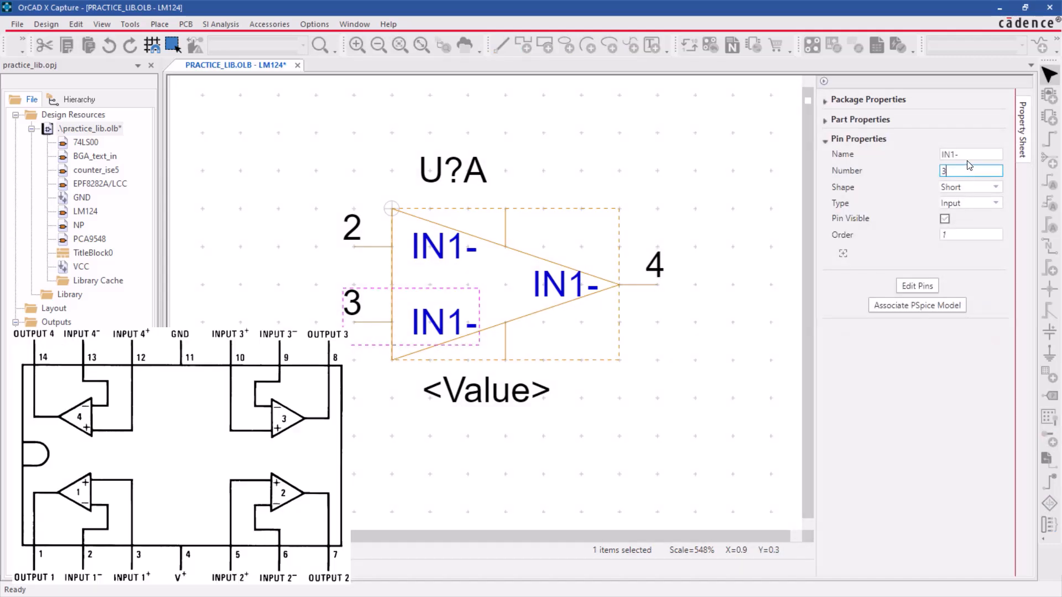
{"action": "left_click", "coordinate": [969, 153]}
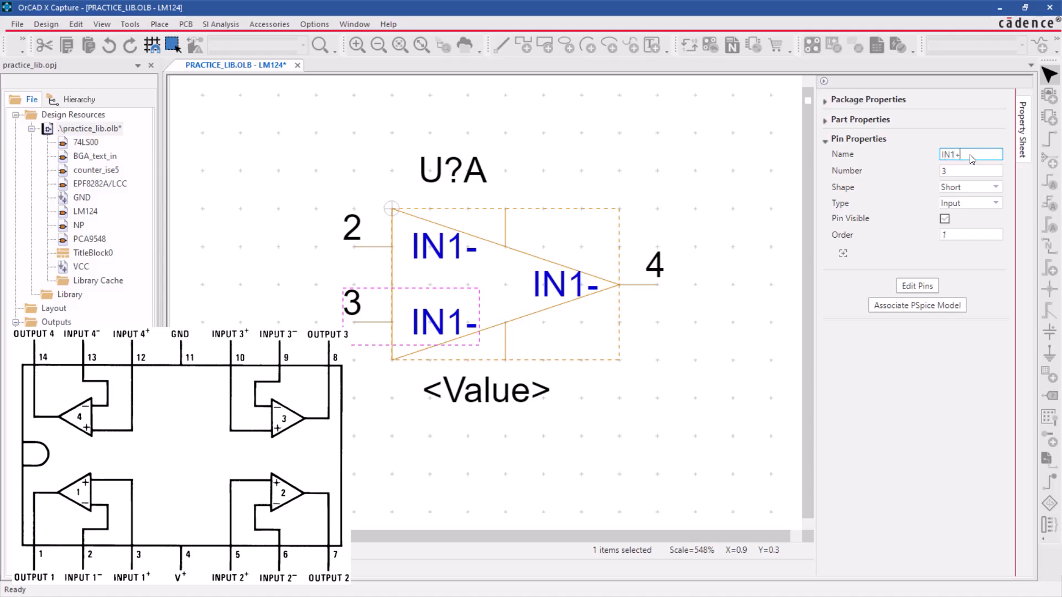
{"action": "left_click", "coordinate": [599, 285]}
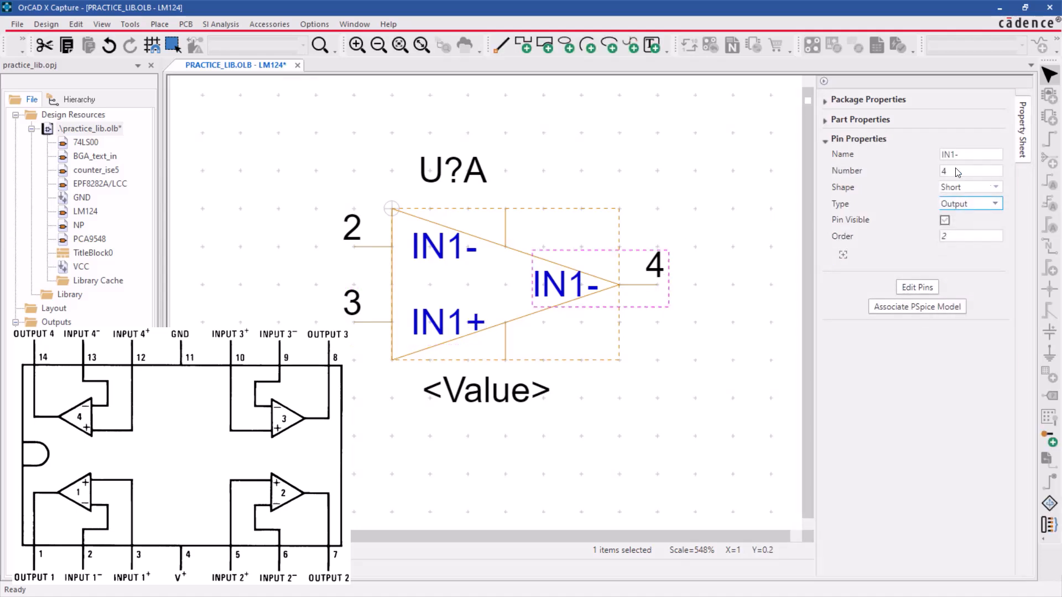
{"action": "left_click", "coordinate": [567, 244]}
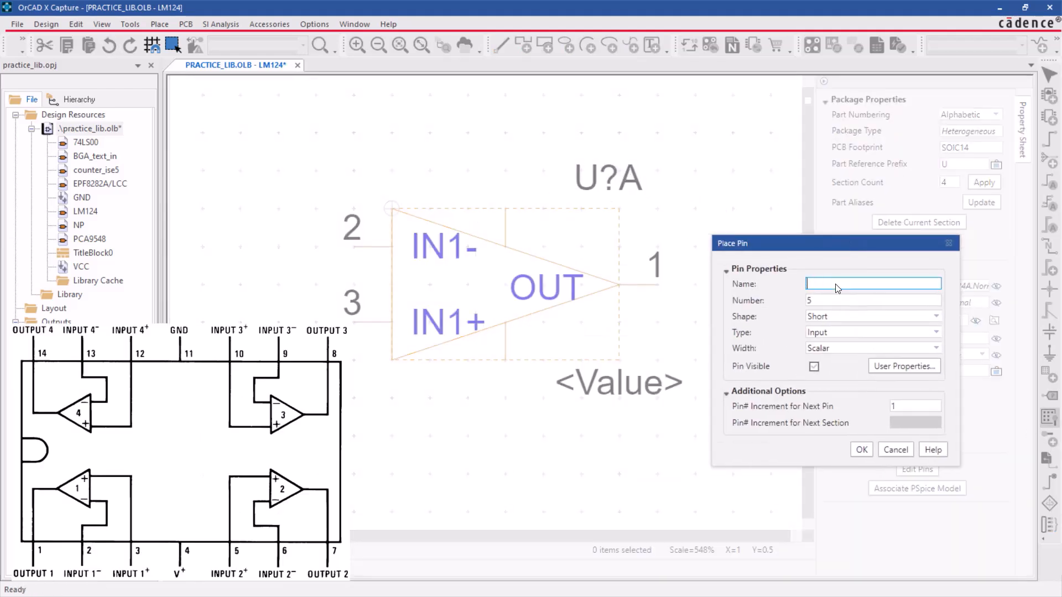
- Add a visible zero-length power pin GND numbered 11 to section A
{"action": "type", "text": "GND"}
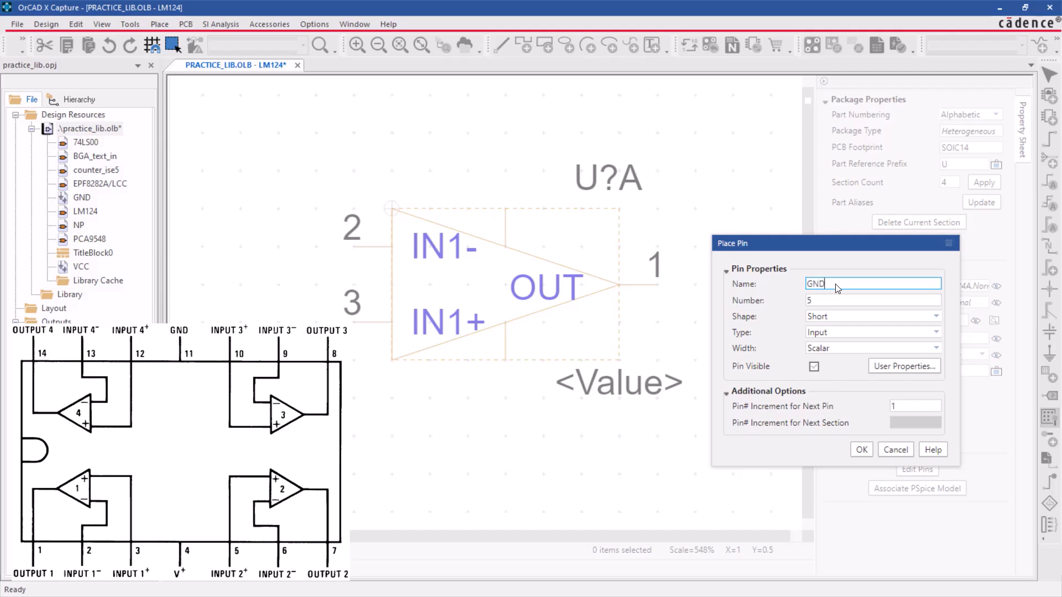
{"action": "left_click", "coordinate": [873, 299]}
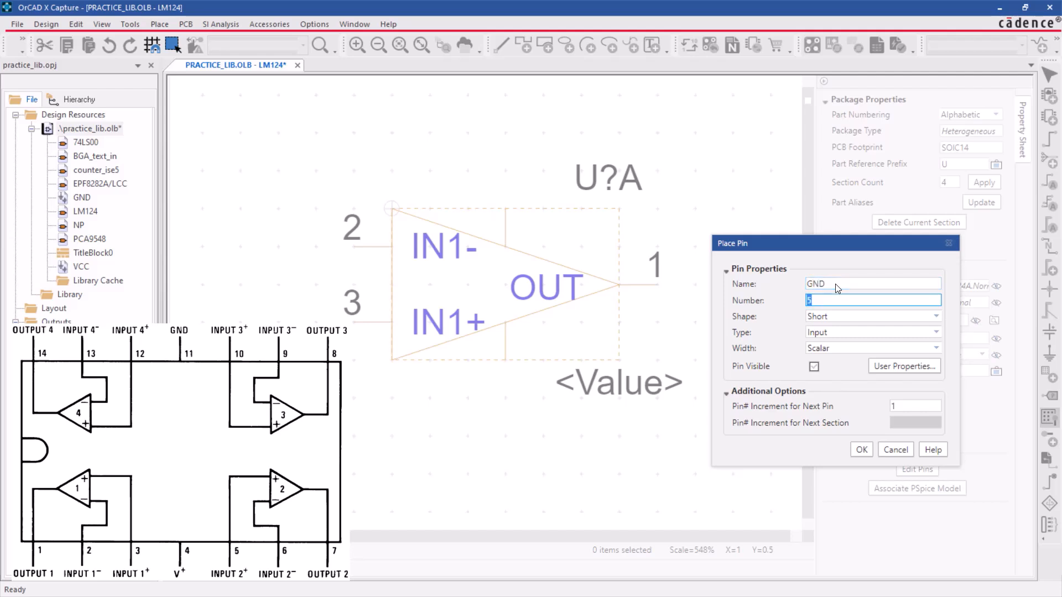
{"action": "type", "text": "11"}
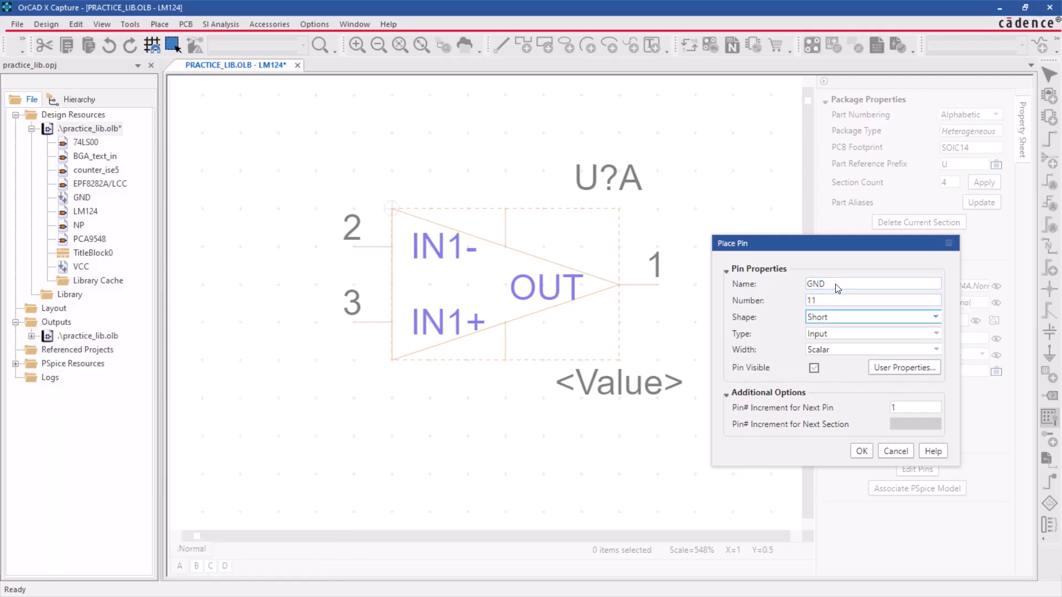
{"action": "left_click", "coordinate": [935, 317]}
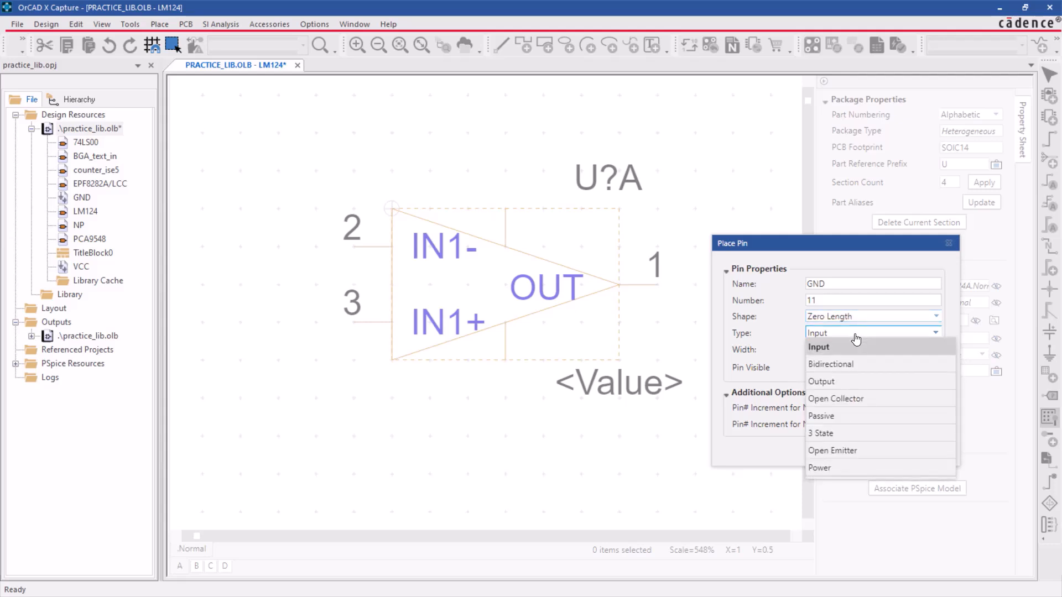
{"action": "left_click", "coordinate": [818, 467]}
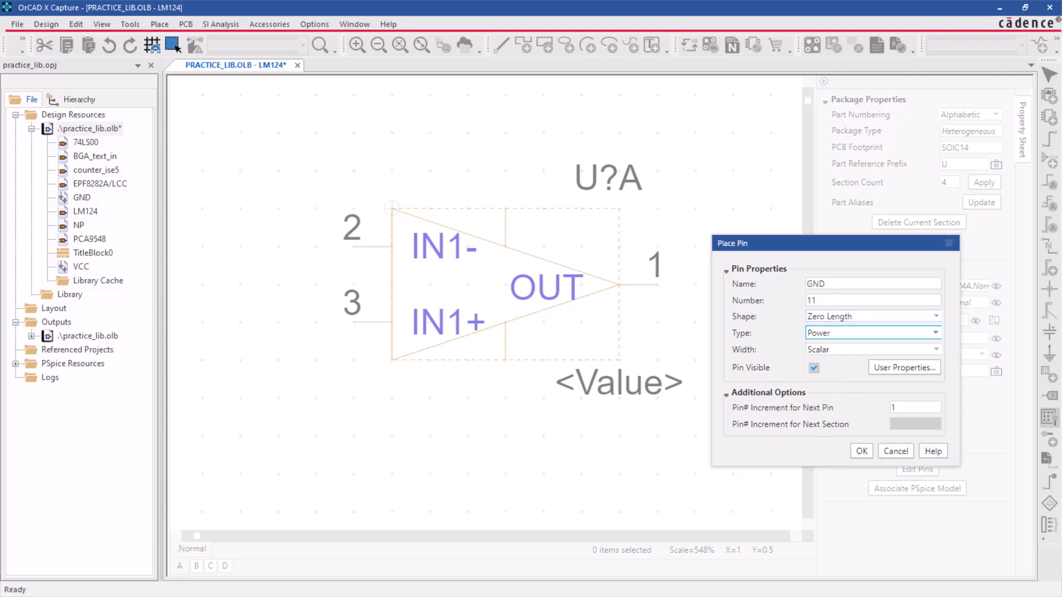
{"action": "mouse_move", "coordinate": [813, 366]}
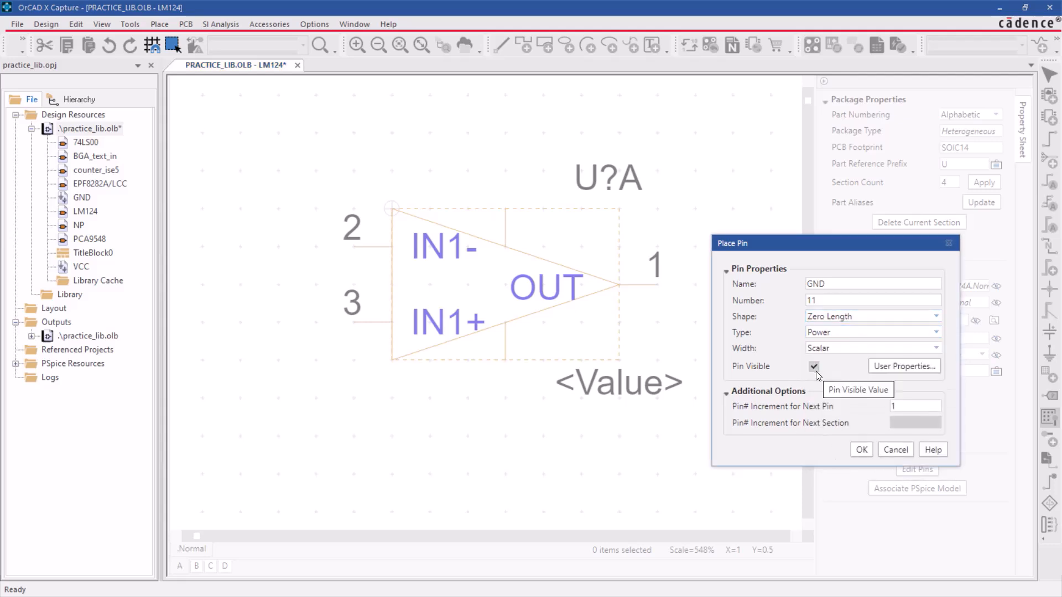
{"action": "left_click", "coordinate": [813, 366]}
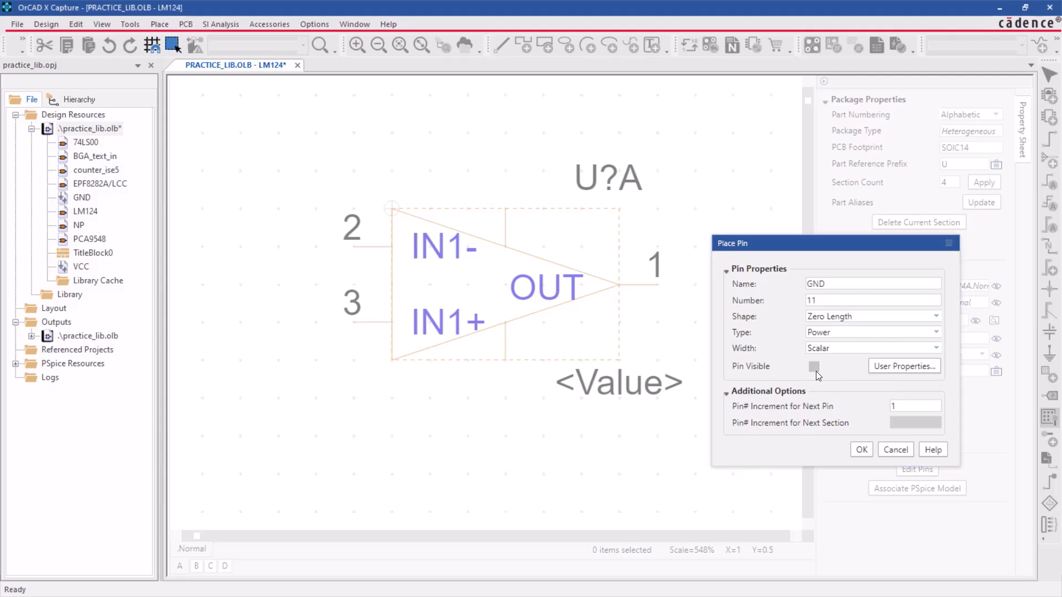
{"action": "left_click", "coordinate": [813, 366]}
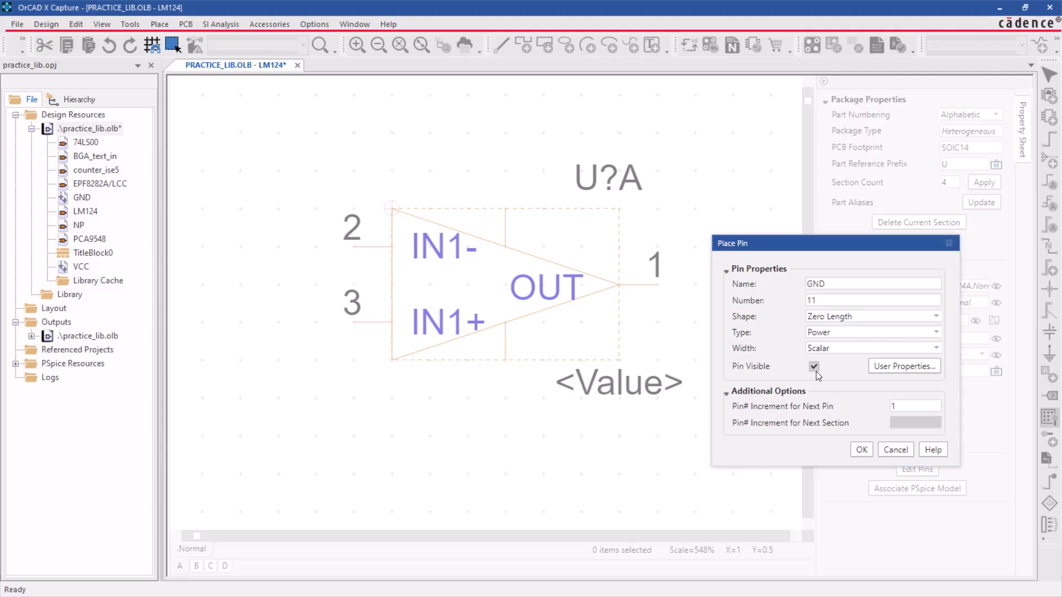
{"action": "left_click", "coordinate": [860, 449]}
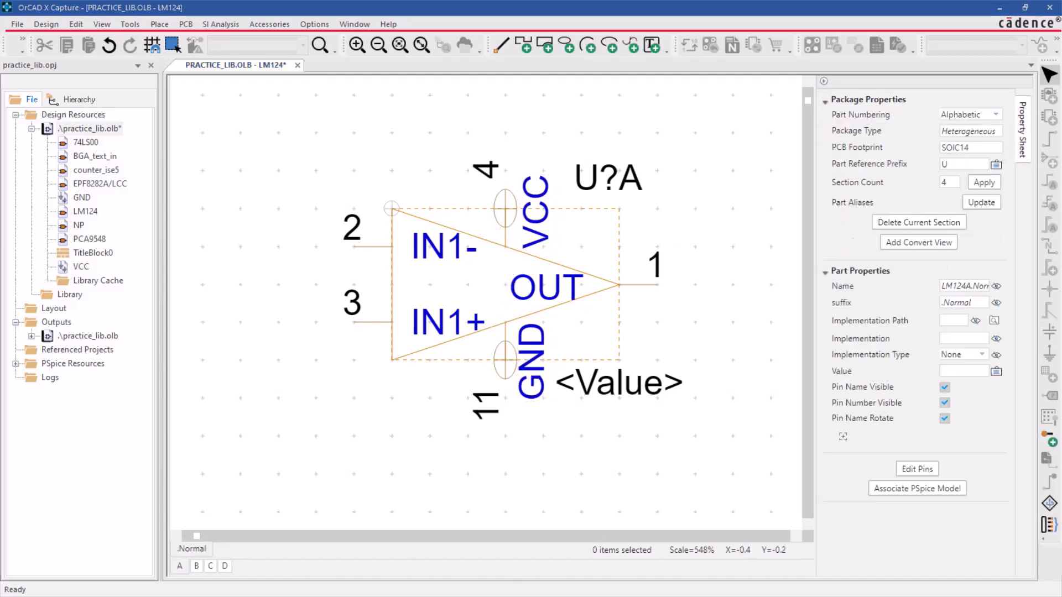
{"action": "mouse_move", "coordinate": [795, 425]}
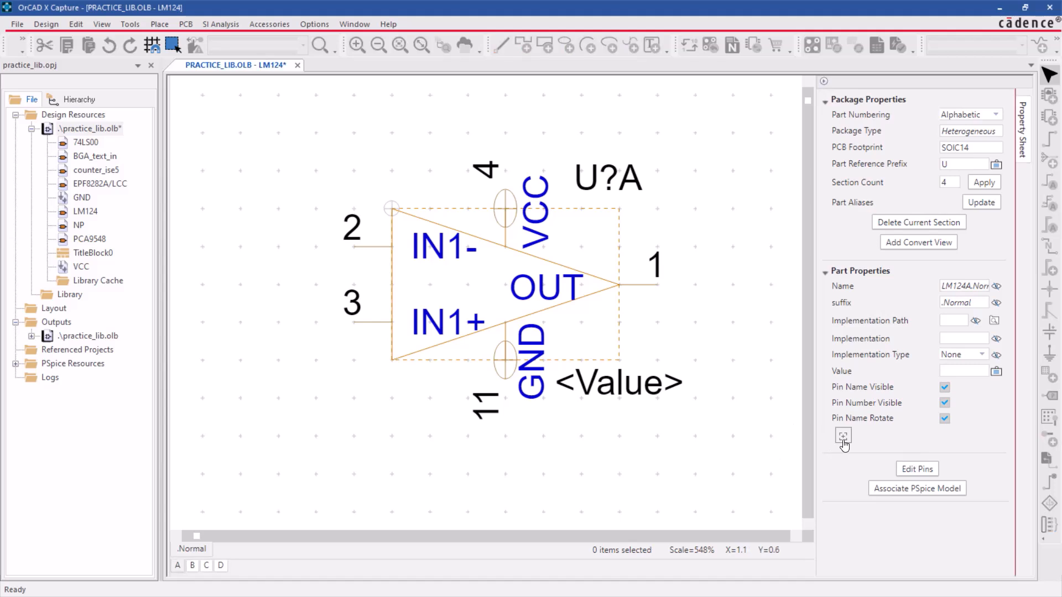
- Add a PACKAGE property, display it on the symbol, and move to section B
{"action": "left_click", "coordinate": [842, 437]}
{"action": "type", "text": "PACKAGE"}
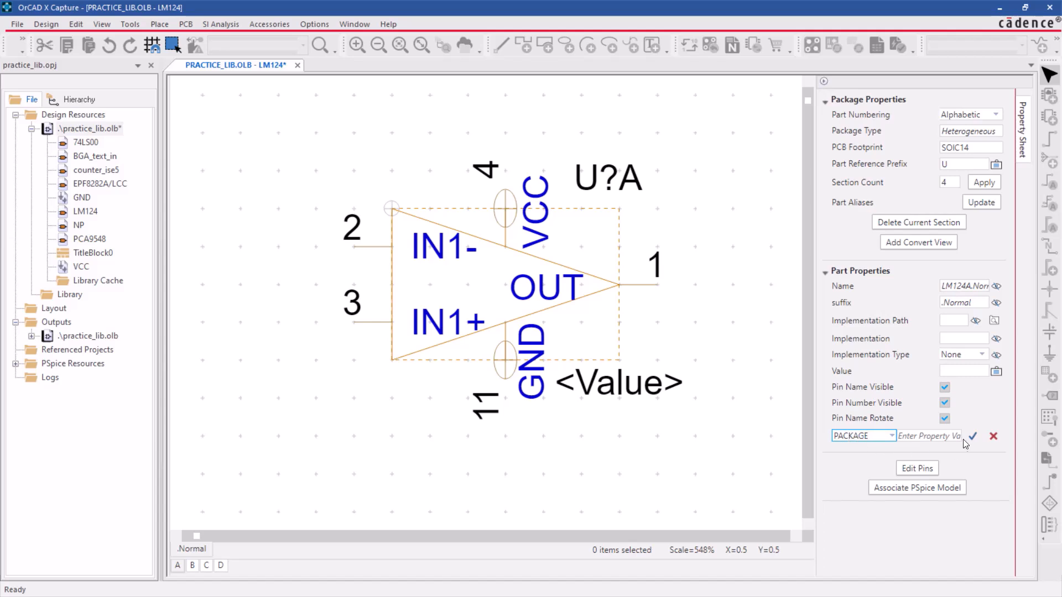
{"action": "left_click", "coordinate": [973, 436]}
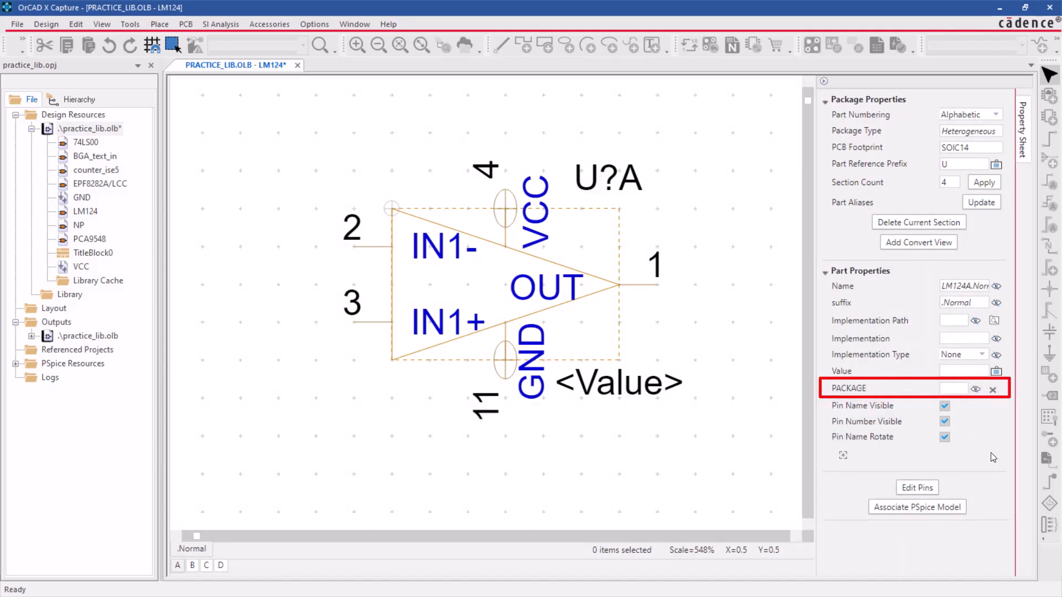
{"action": "left_click", "coordinate": [976, 389]}
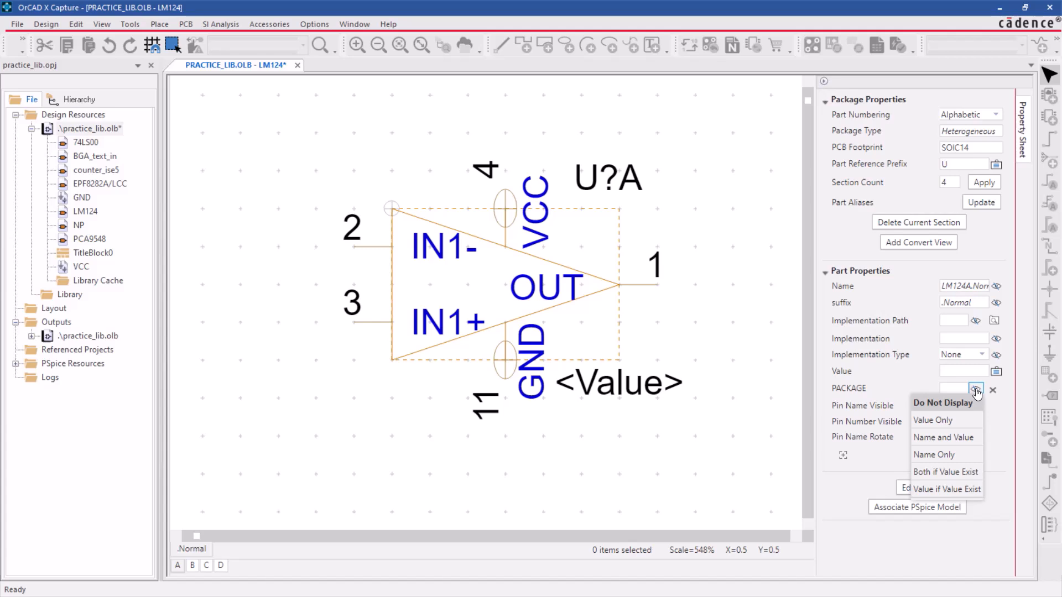
{"action": "mouse_move", "coordinate": [933, 420]}
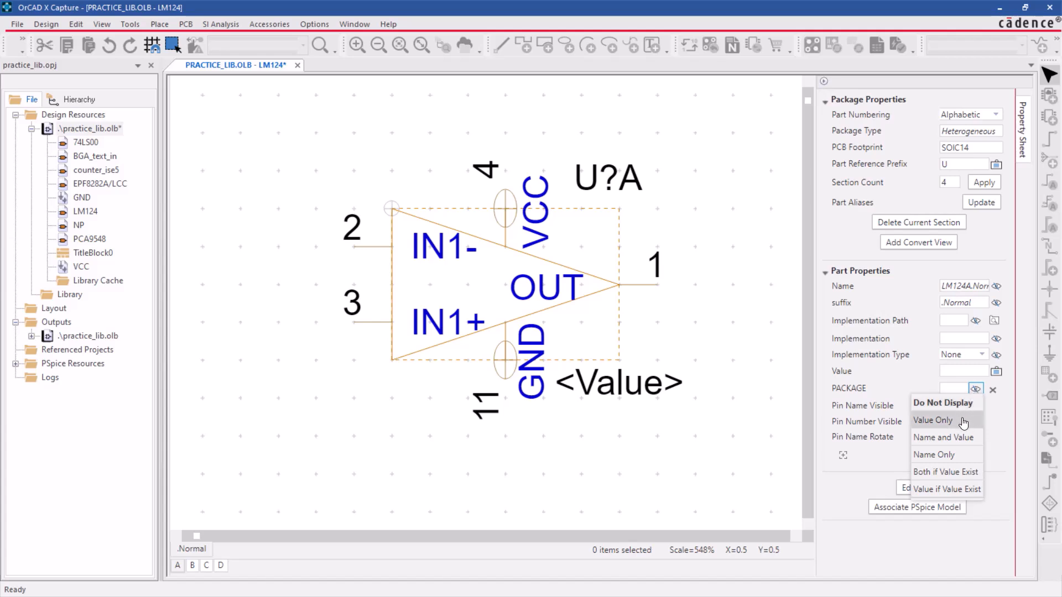
{"action": "left_click", "coordinate": [933, 420]}
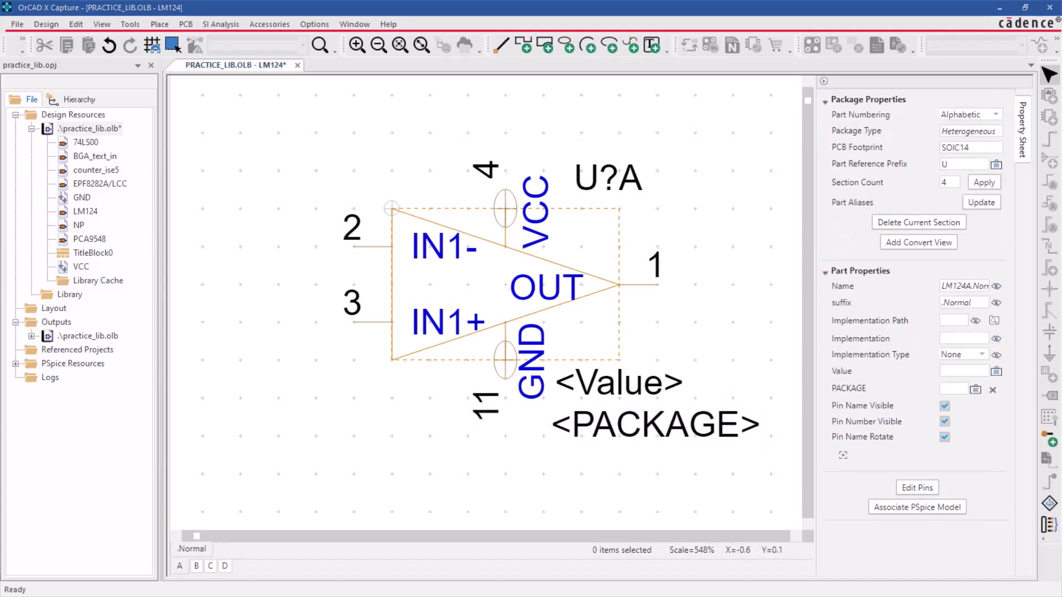
{"action": "left_click", "coordinate": [76, 23]}
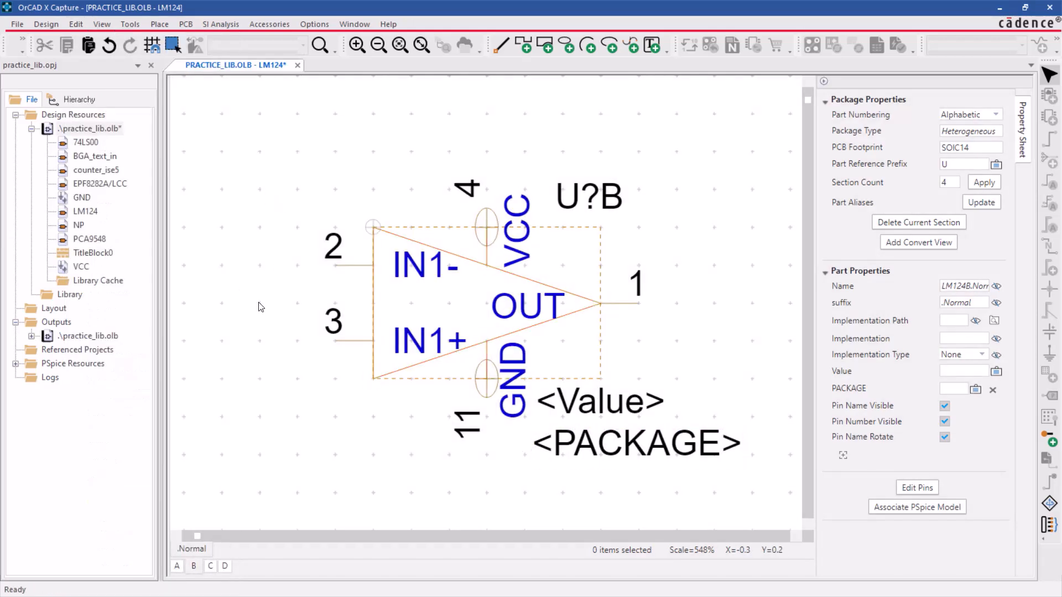
- Rename section B's pins to IN2-, IN2+, OUT2 (6, 5, 7) and copy the symbol into section D
{"action": "left_click", "coordinate": [485, 227]}
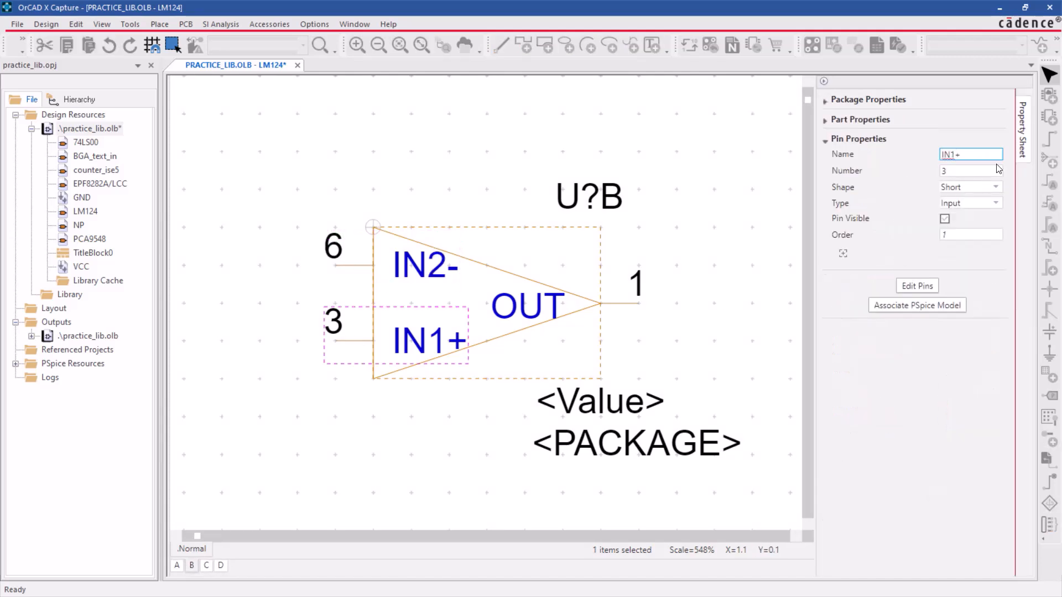
{"action": "left_click", "coordinate": [569, 305]}
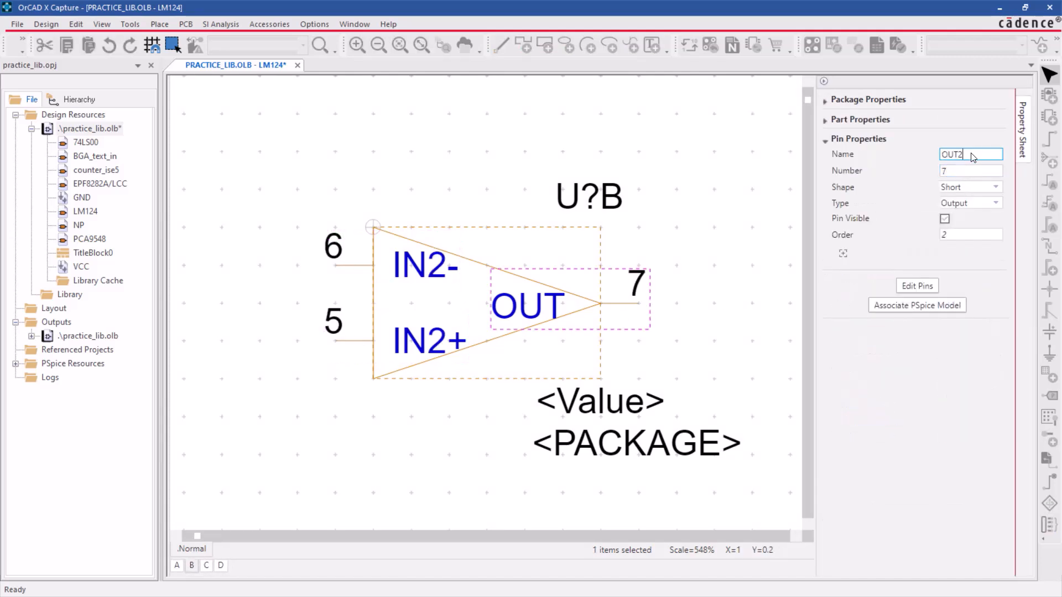
{"action": "left_click", "coordinate": [179, 565]}
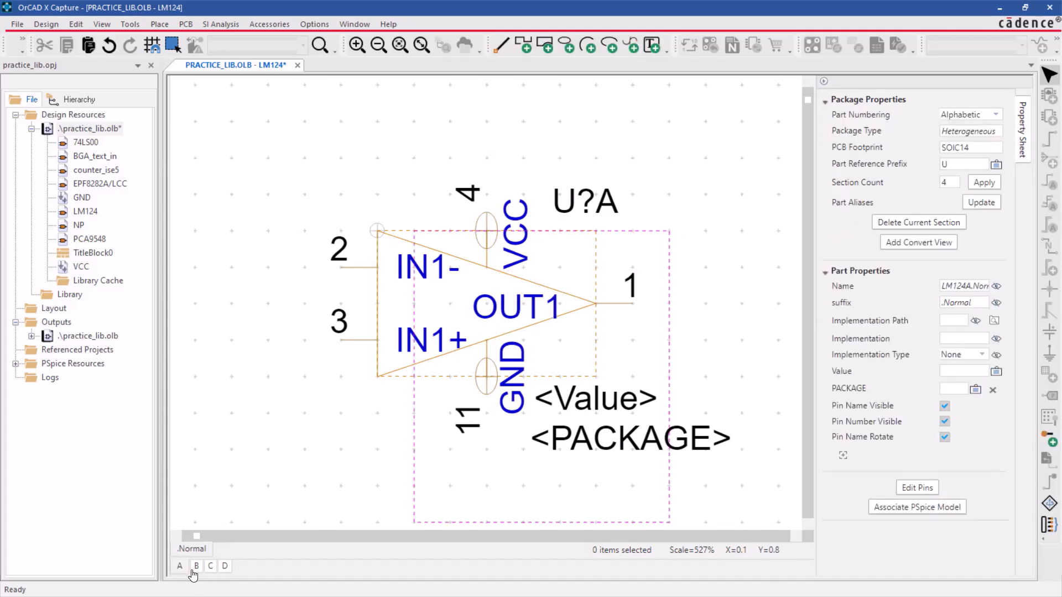
{"action": "left_click", "coordinate": [196, 566]}
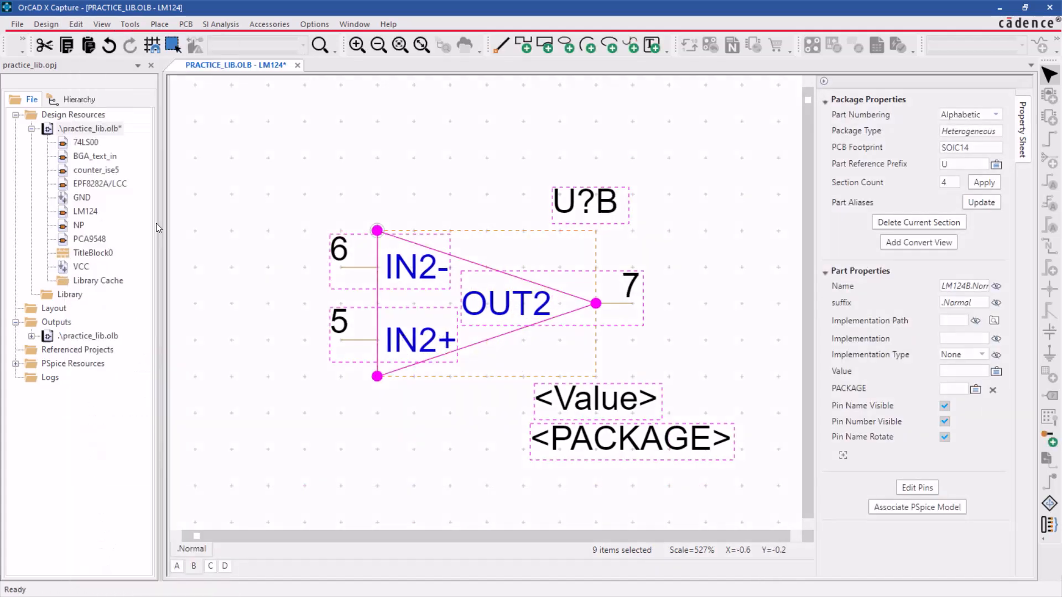
{"action": "left_click", "coordinate": [221, 566]}
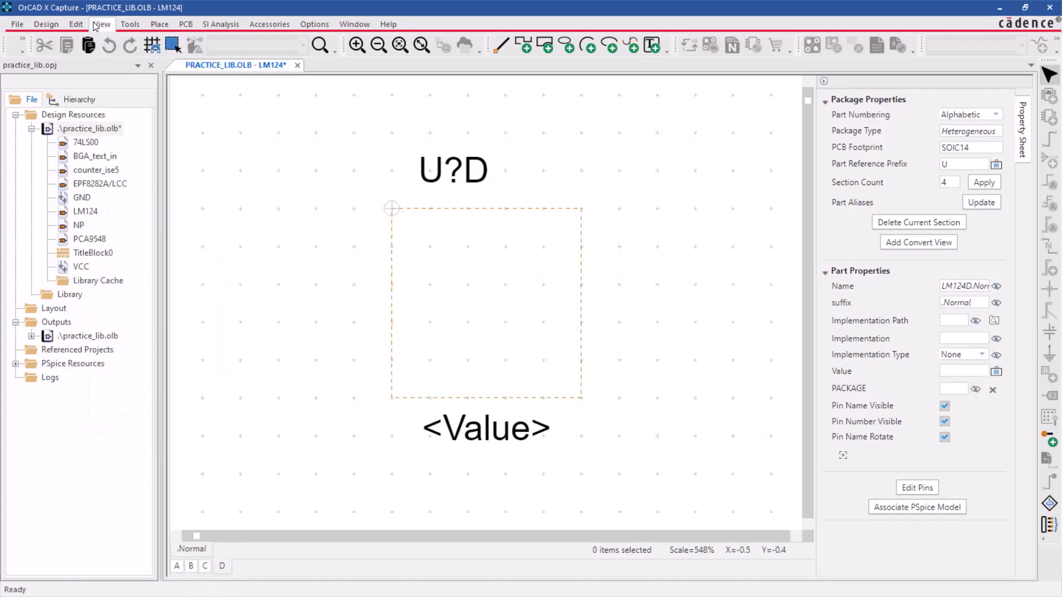
{"action": "left_click", "coordinate": [101, 23]}
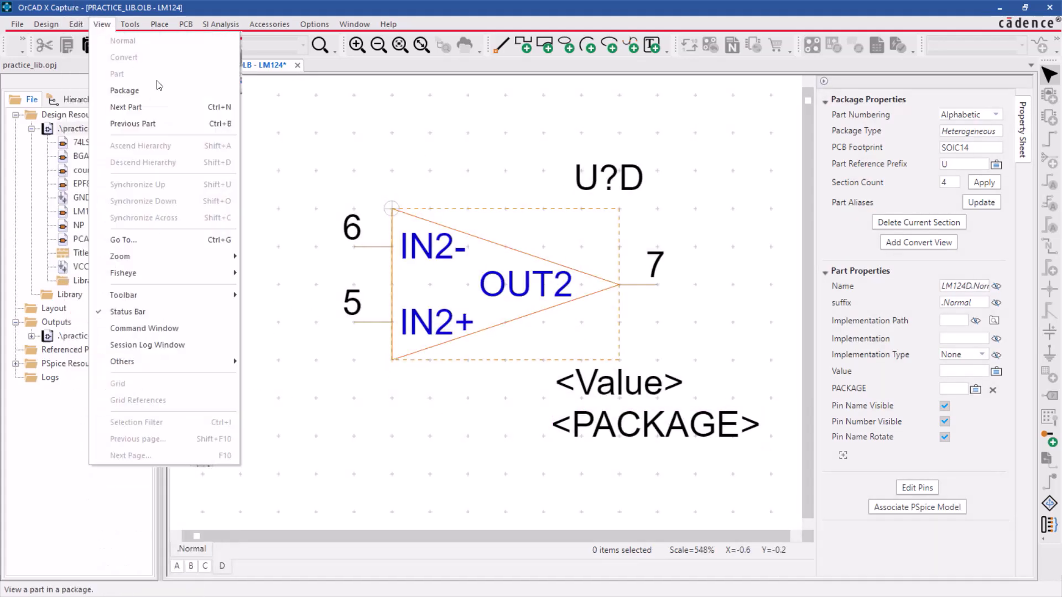
- Show the package view with all four sections and scroll through them
{"action": "left_click", "coordinate": [125, 90]}
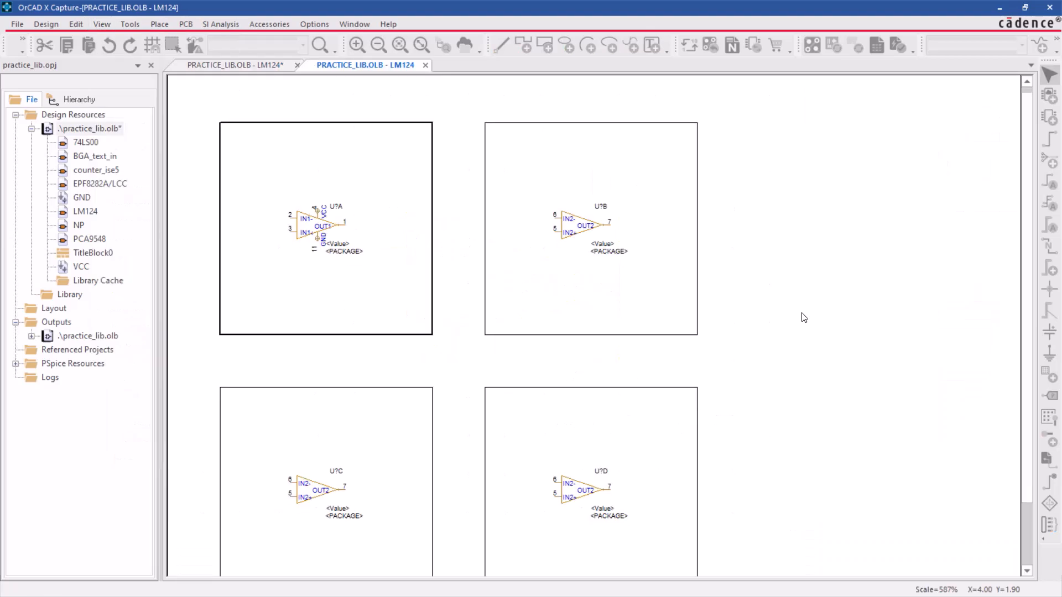
{"action": "scroll", "scroll_direction": "up", "scroll_amount": 3}
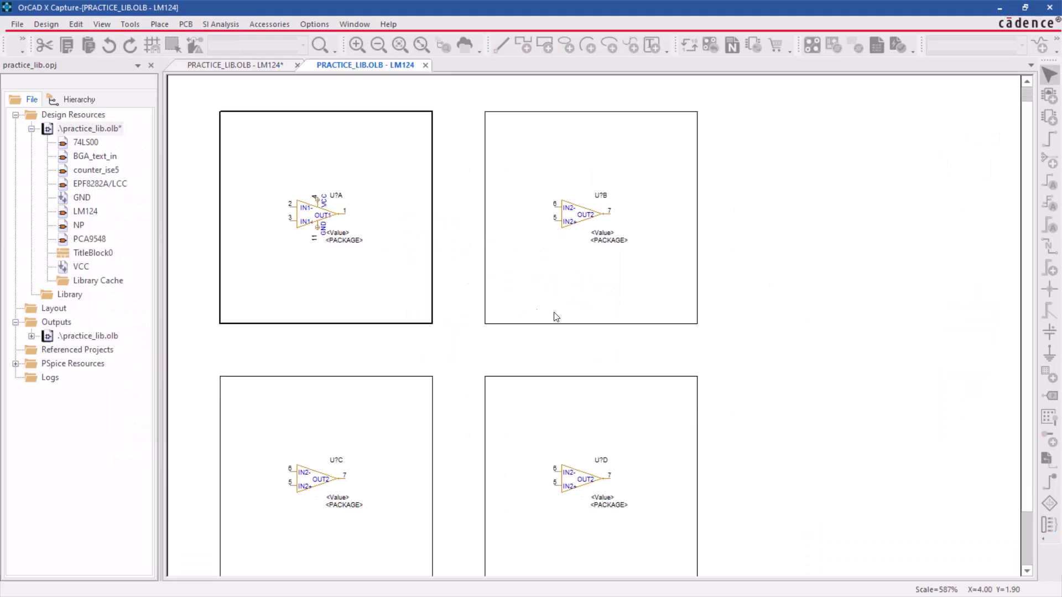
{"action": "scroll", "scroll_direction": "down", "scroll_amount": 3}
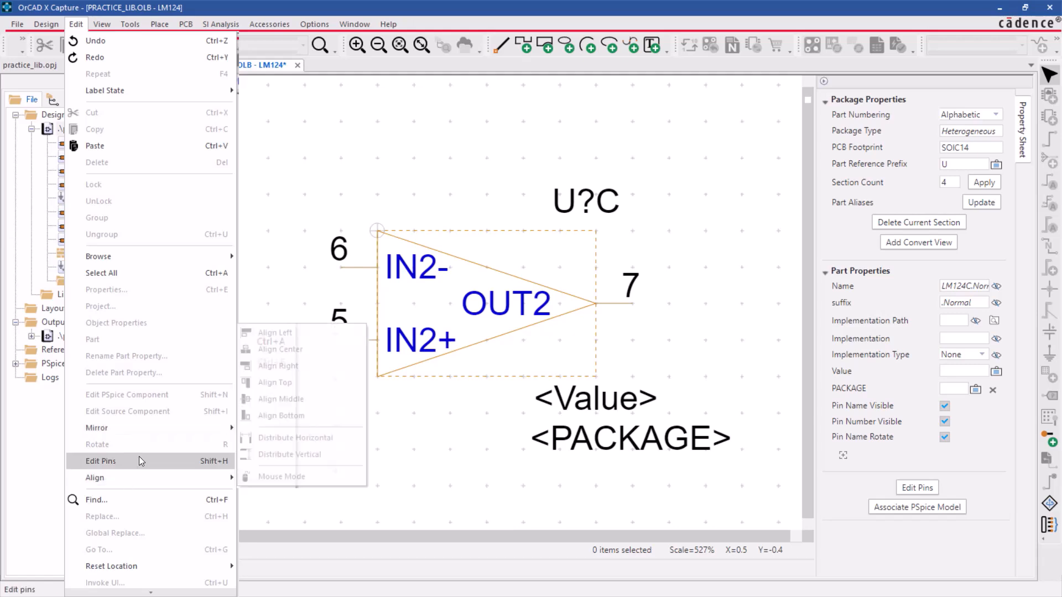
{"action": "mouse_move", "coordinate": [143, 466]}
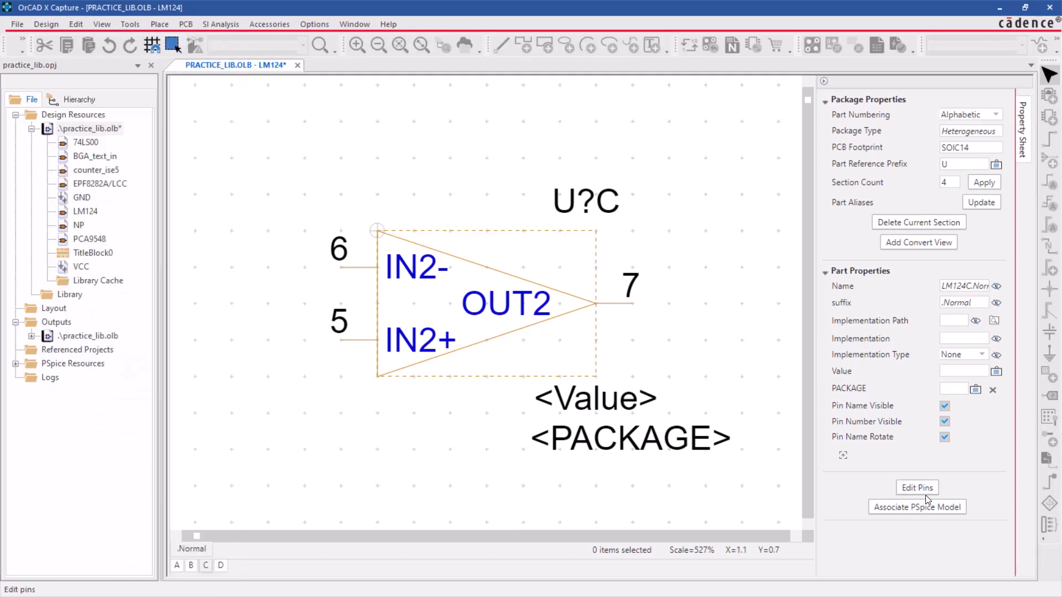
- Review the Edit Pins table and its Section list for all four sections
{"action": "left_click", "coordinate": [915, 487]}
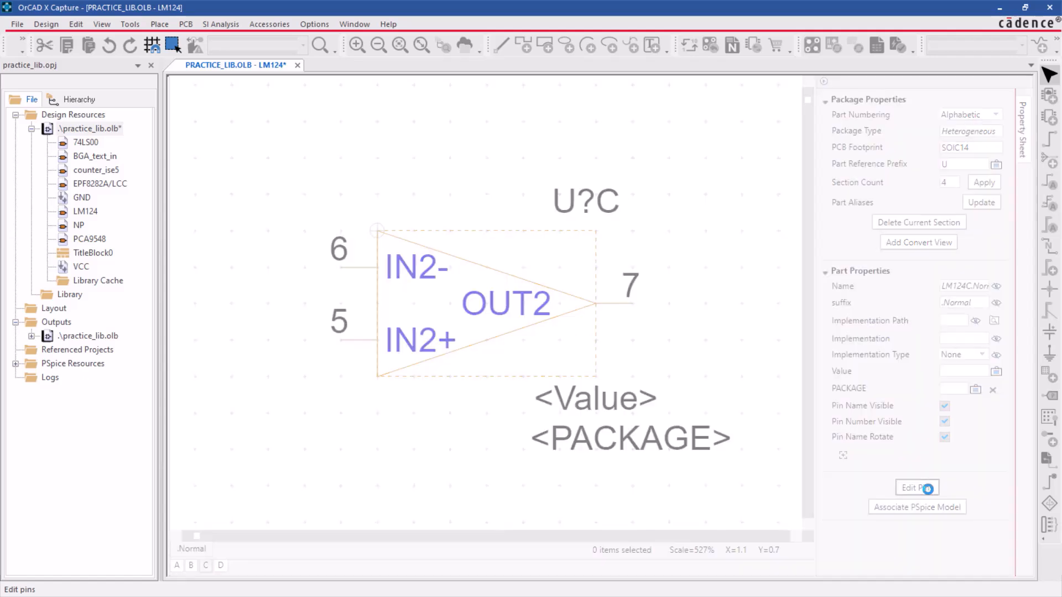
{"action": "left_click", "coordinate": [916, 488]}
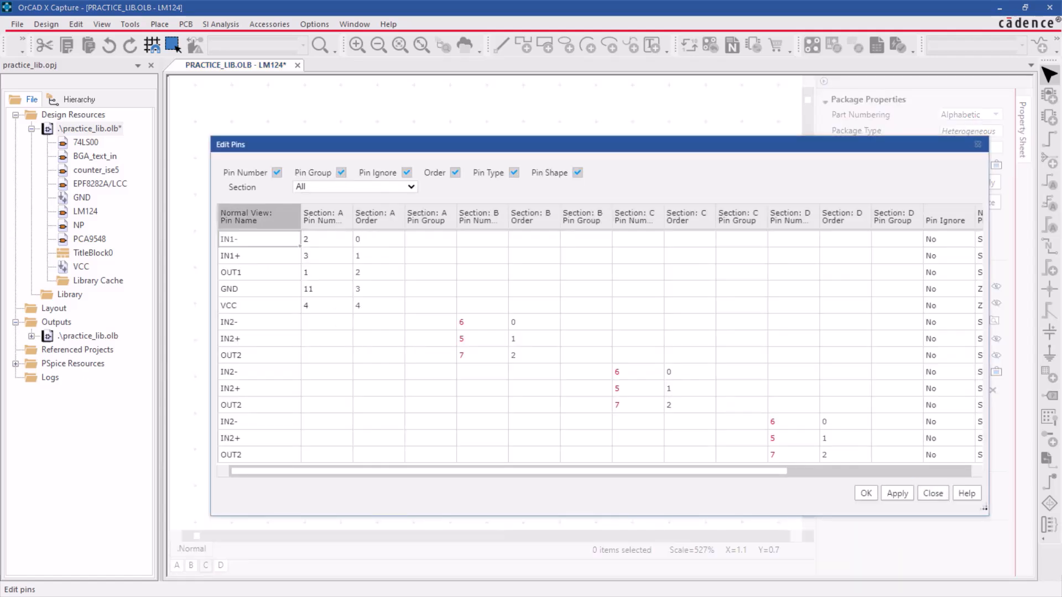
{"action": "left_click", "coordinate": [411, 186]}
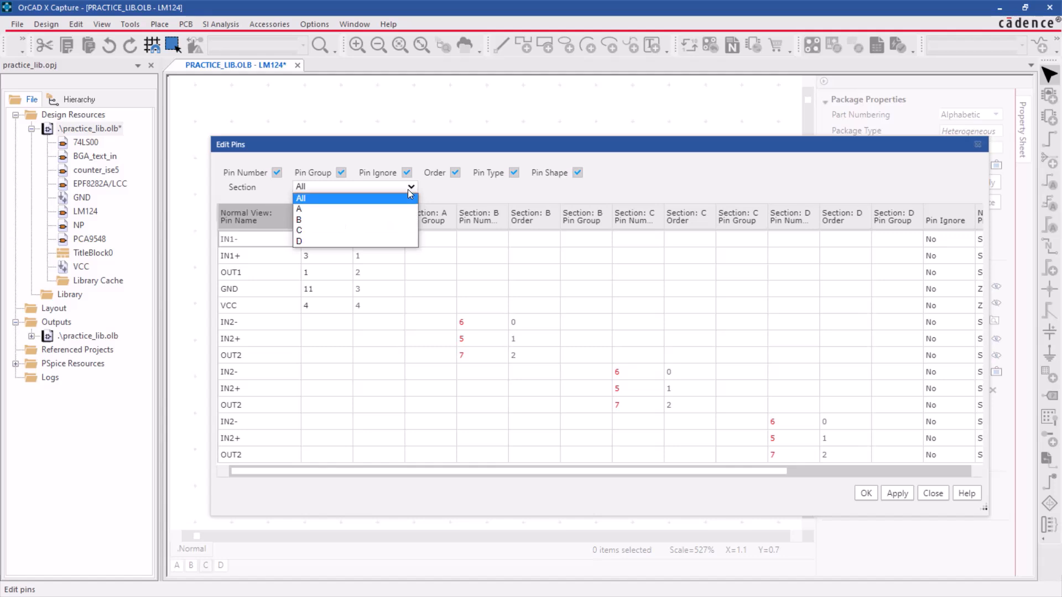
{"action": "left_click", "coordinate": [298, 230]}
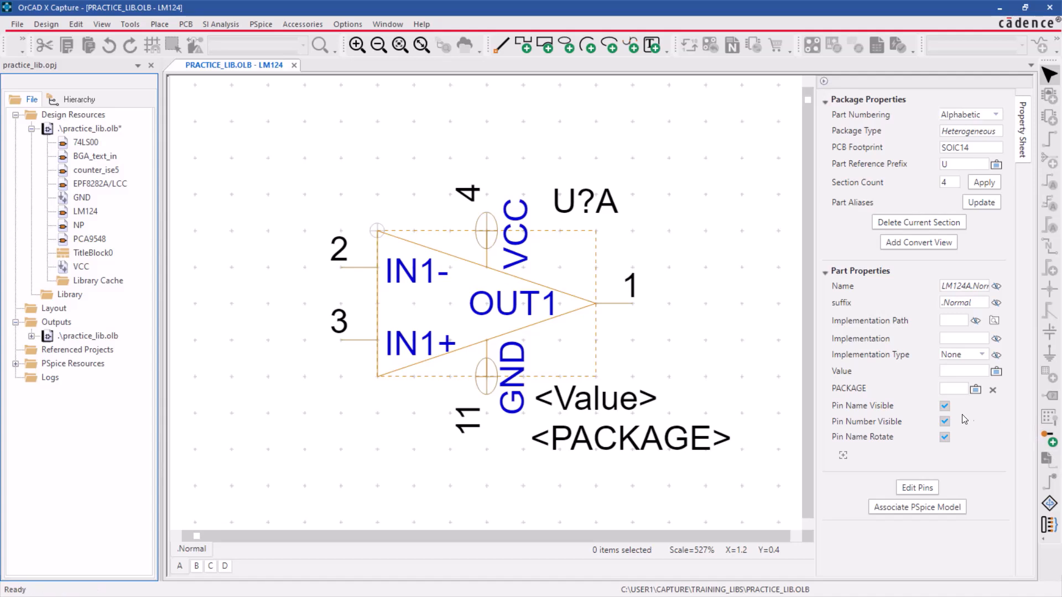
{"action": "left_click", "coordinate": [944, 406]}
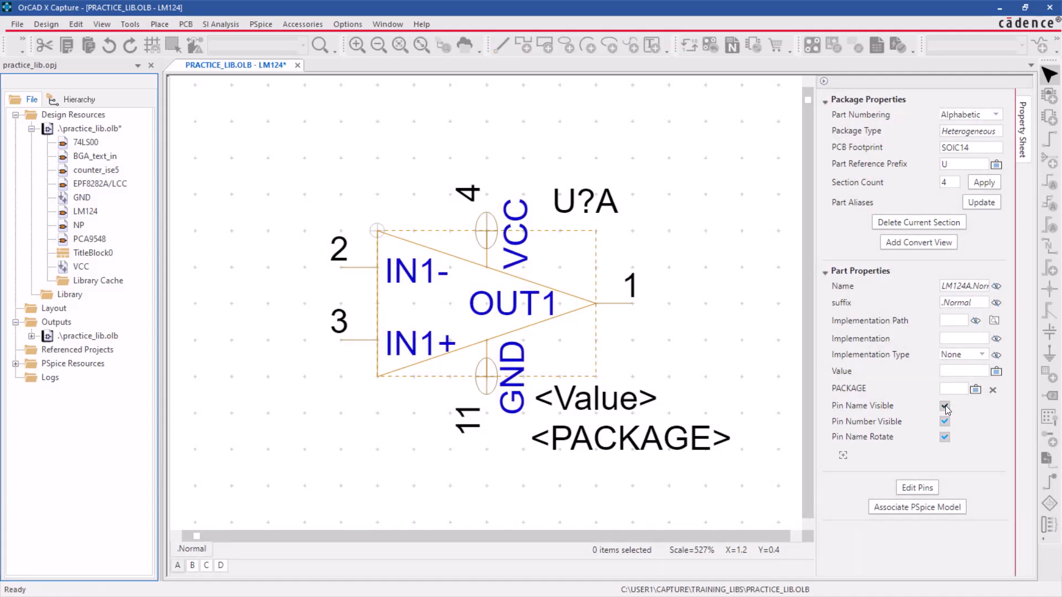
{"action": "left_click", "coordinate": [945, 406]}
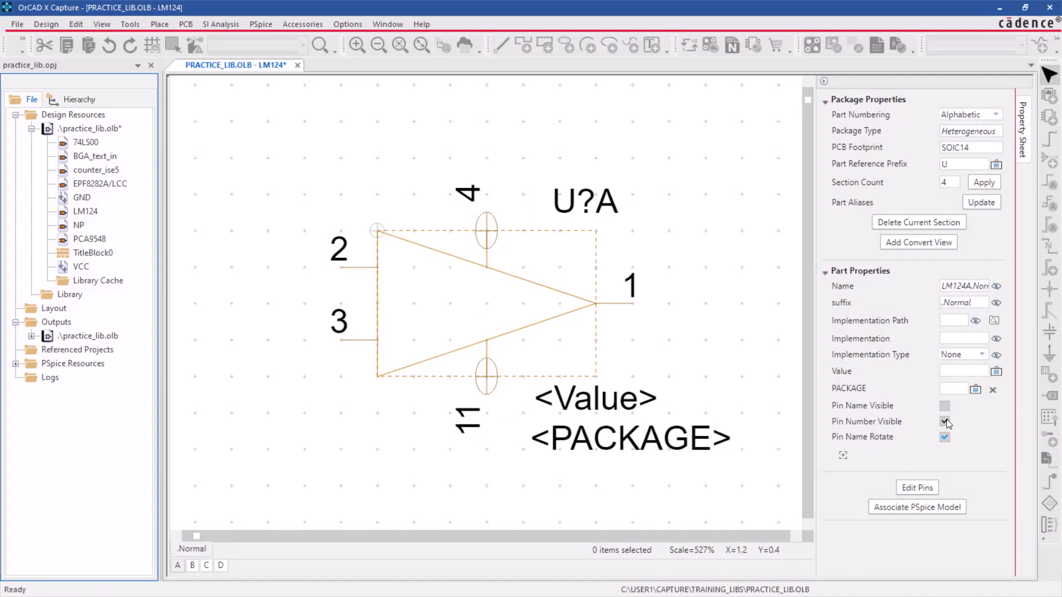
{"action": "left_click", "coordinate": [945, 406]}
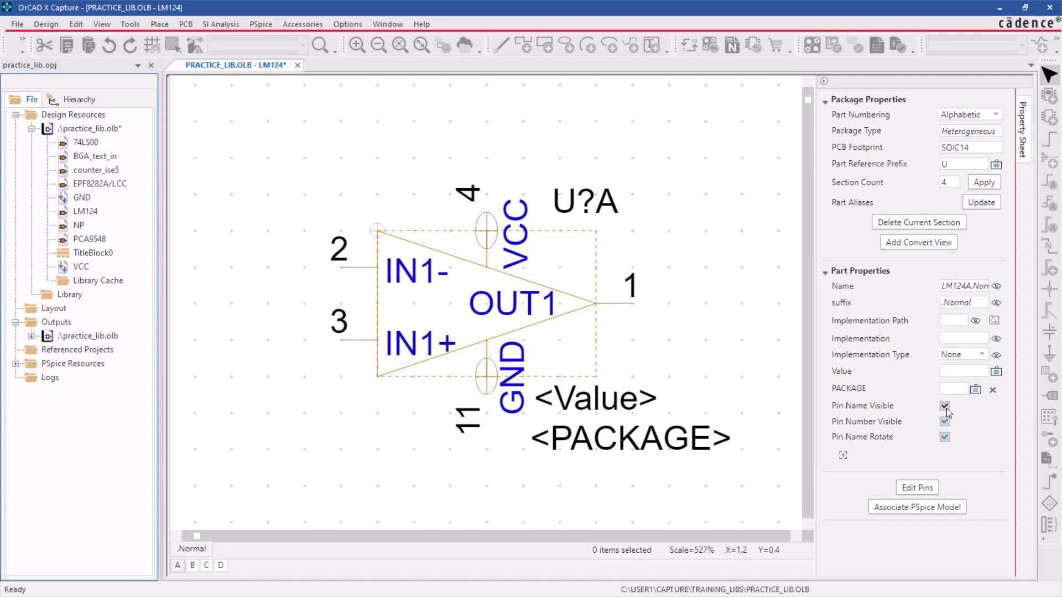